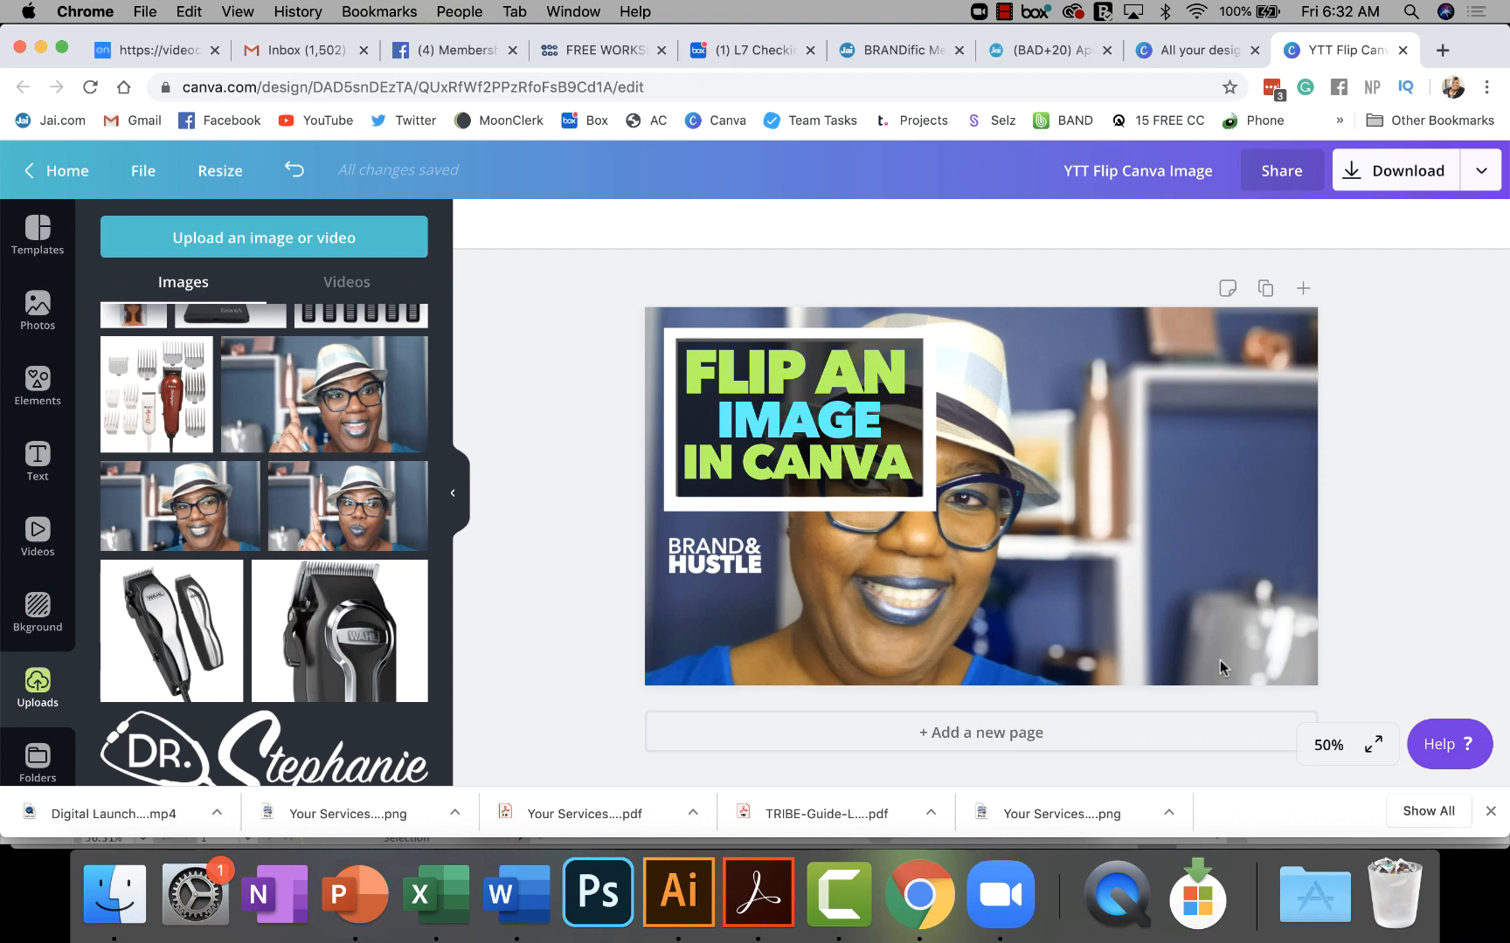
pyautogui.moveTo(933, 501)
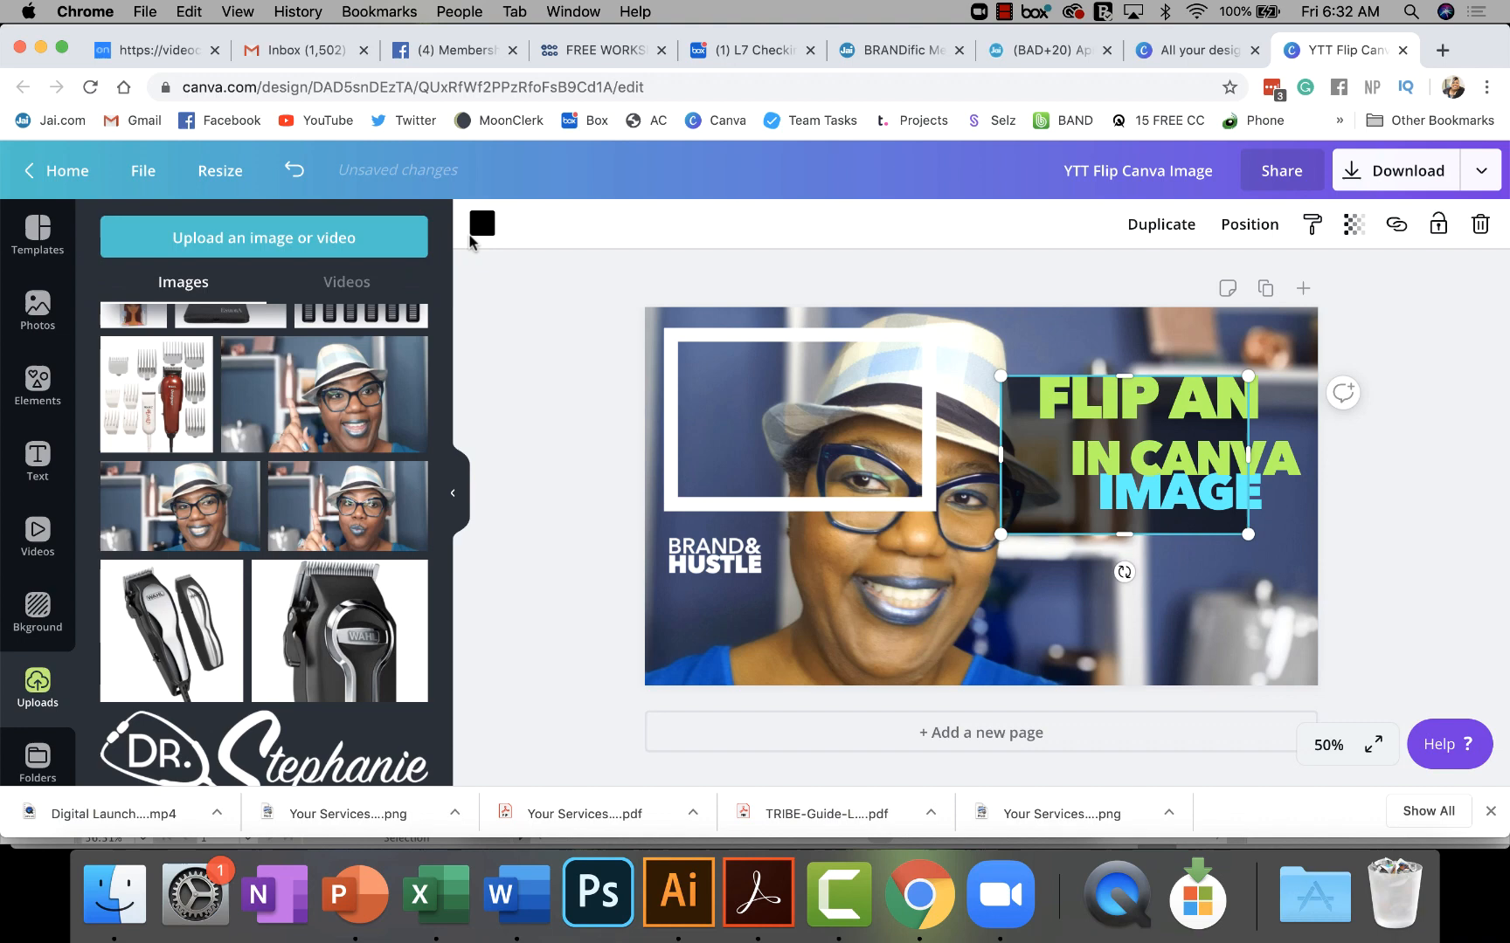
# - Undo the title split twice and move the title box to the top-right corner
pyautogui.click(294, 170)
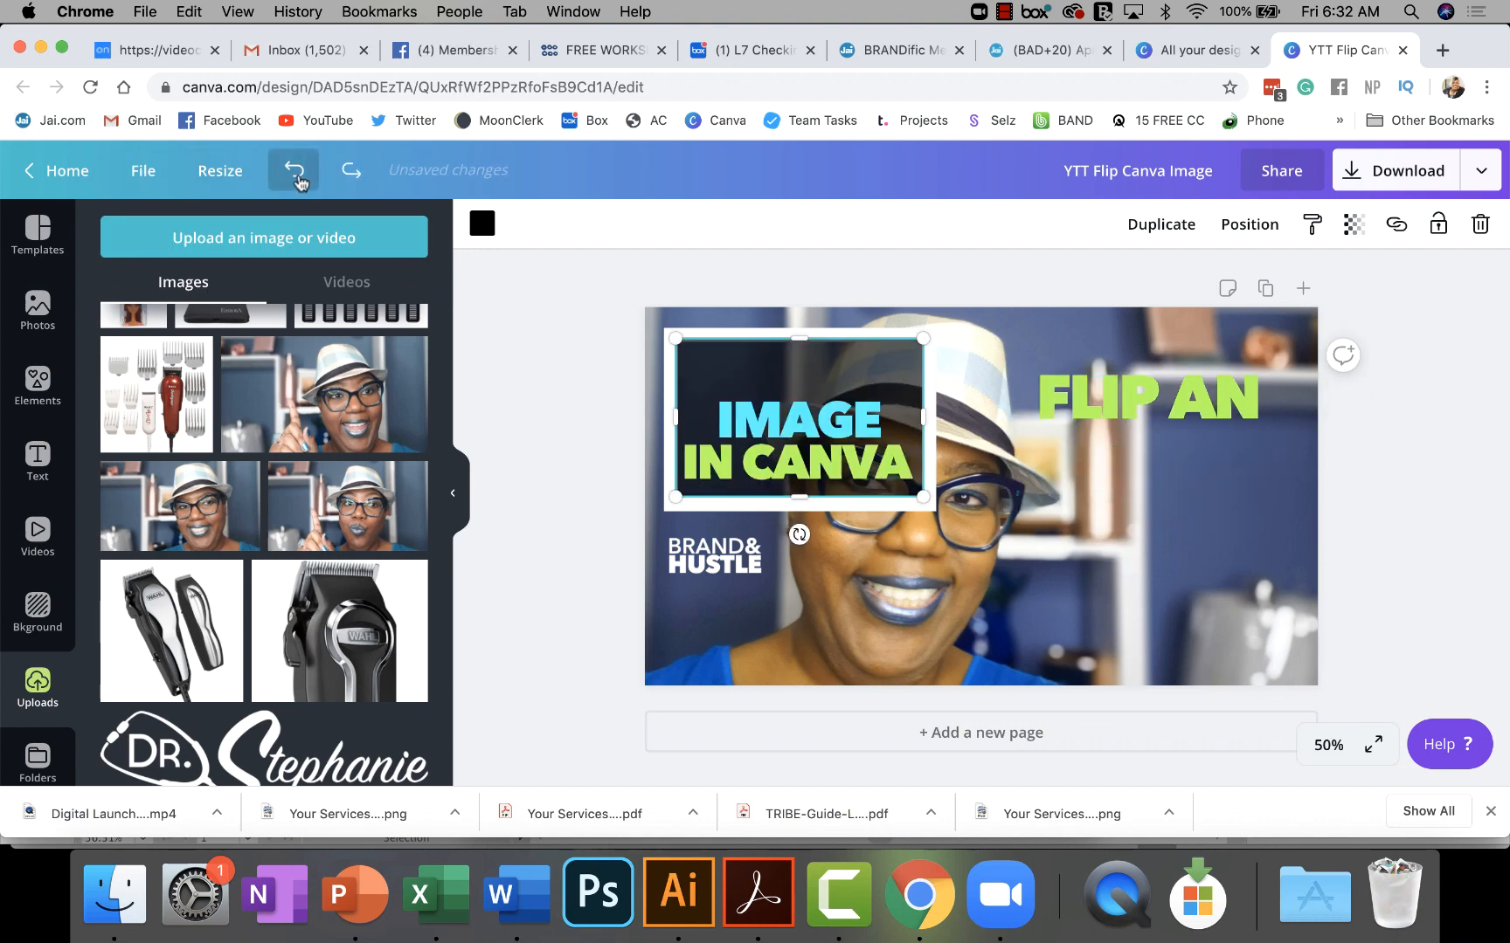
pyautogui.click(293, 171)
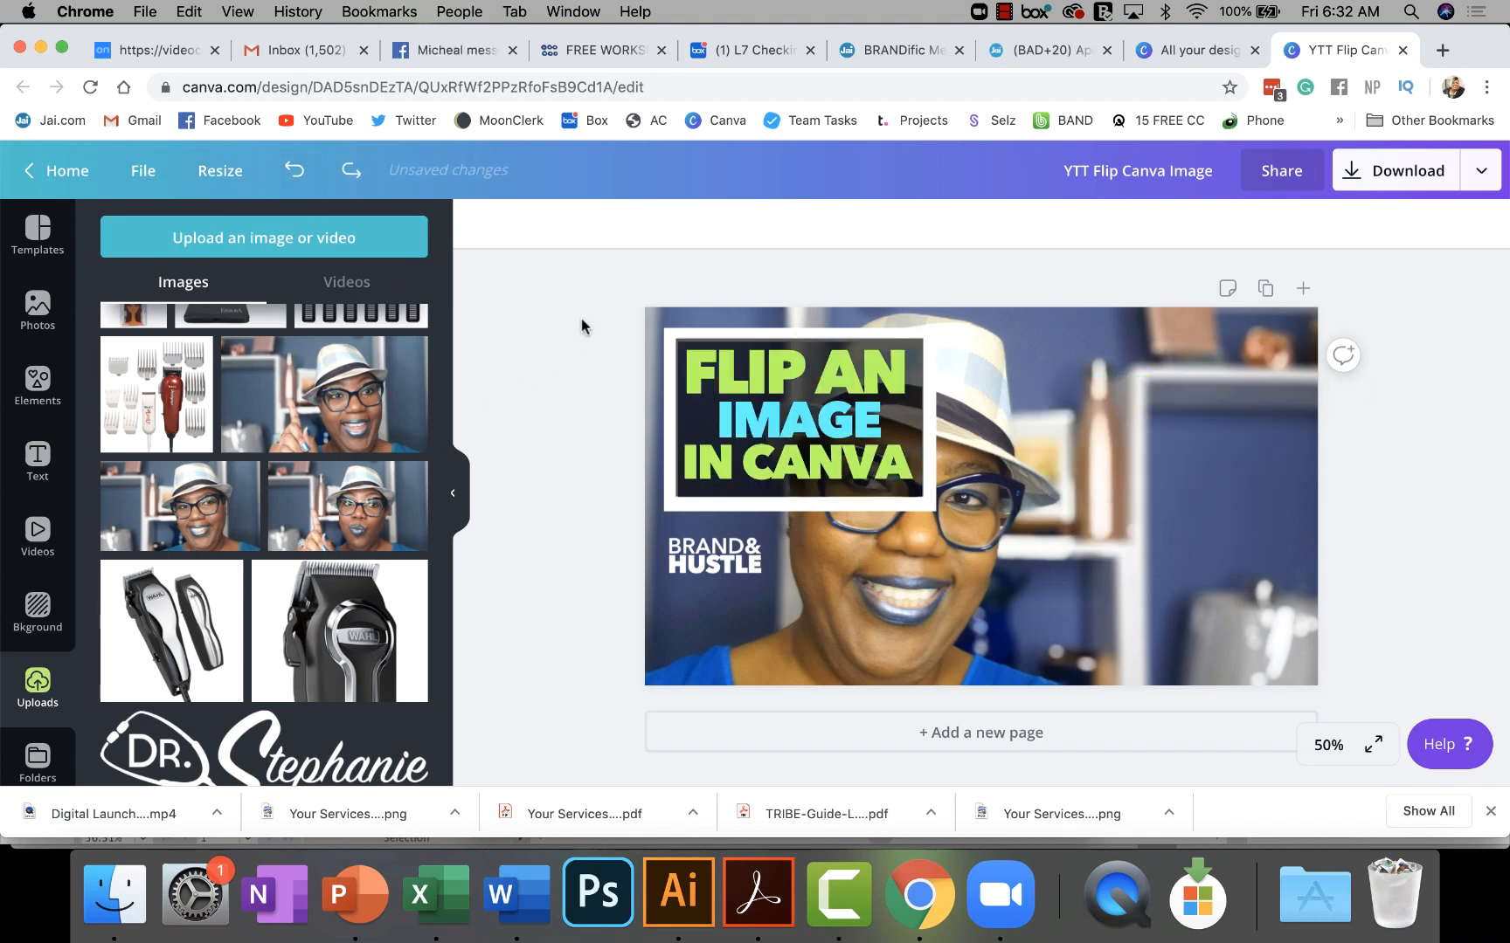
pyautogui.click(792, 417)
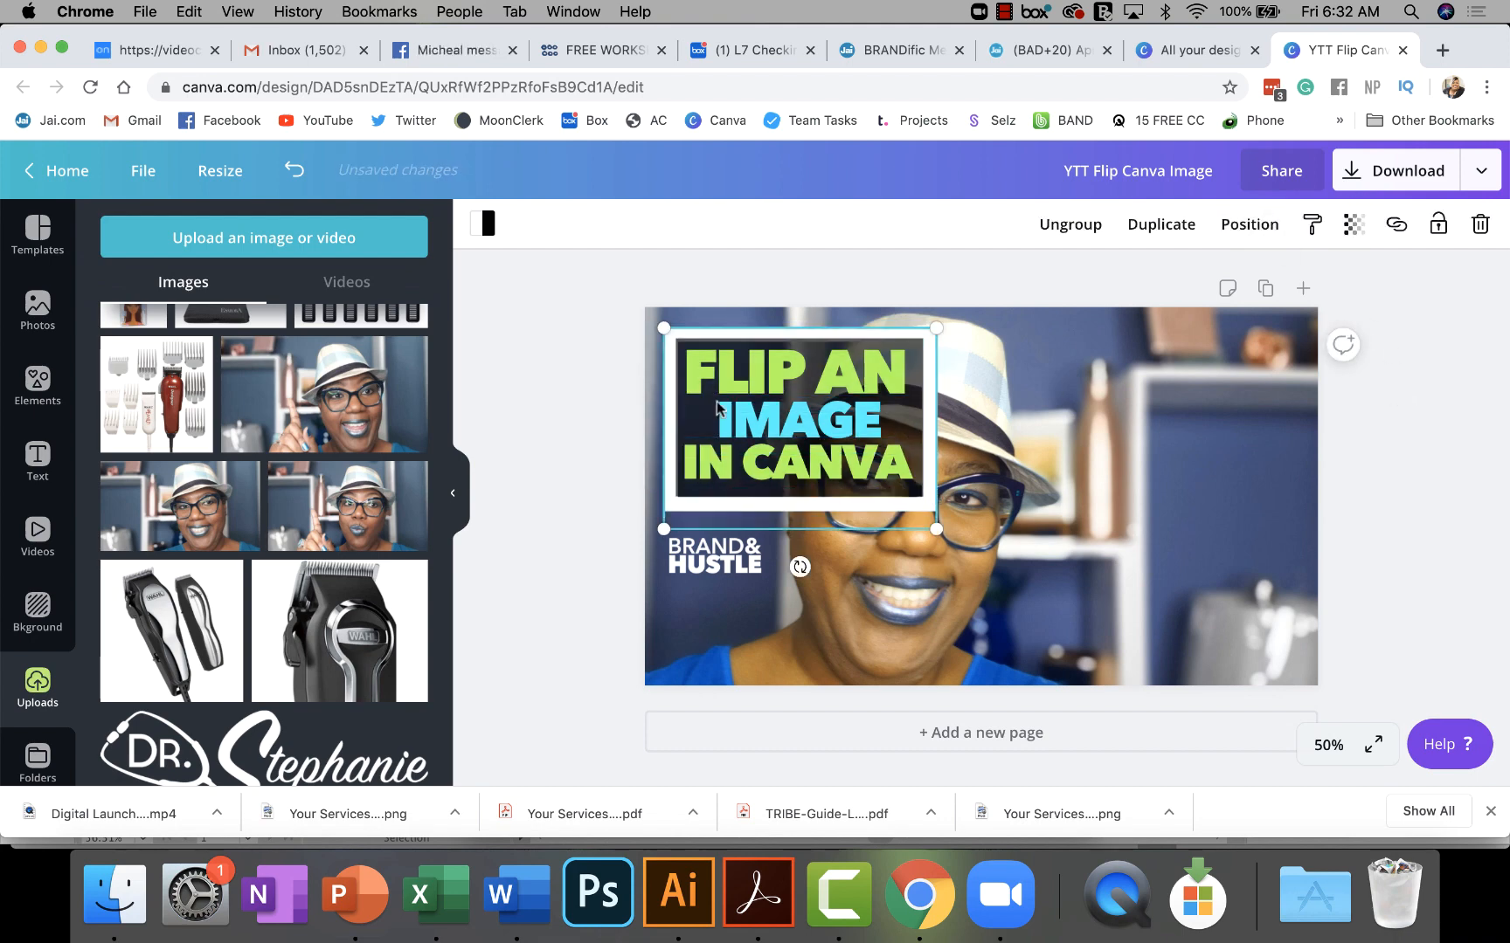
pyautogui.moveTo(800, 418); pyautogui.dragTo(1180, 418)
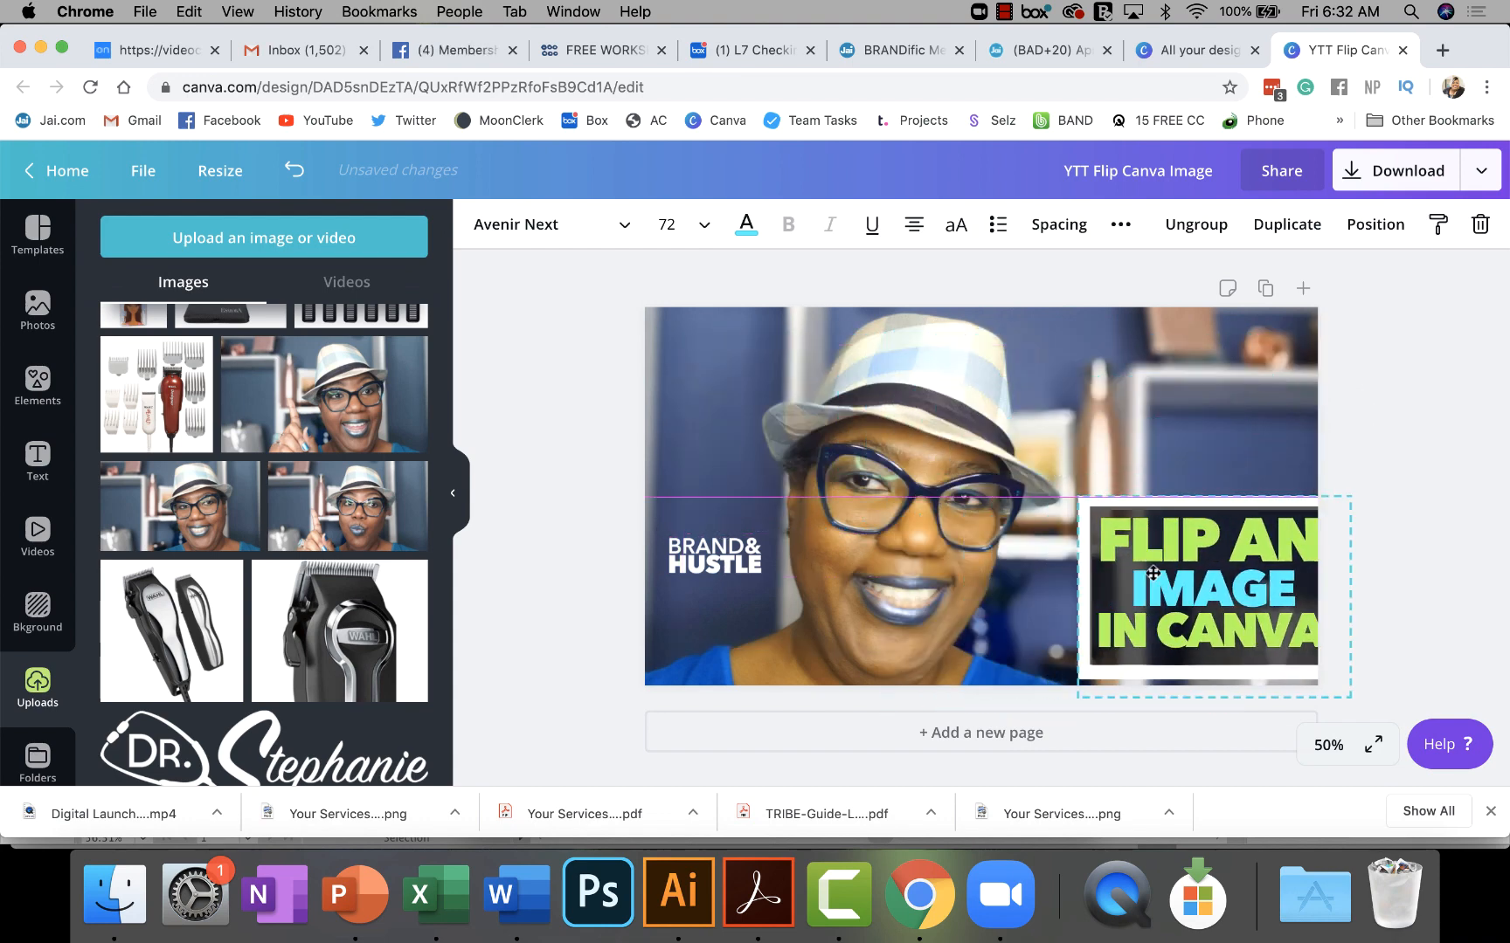
pyautogui.moveTo(1153, 593); pyautogui.dragTo(1153, 395)
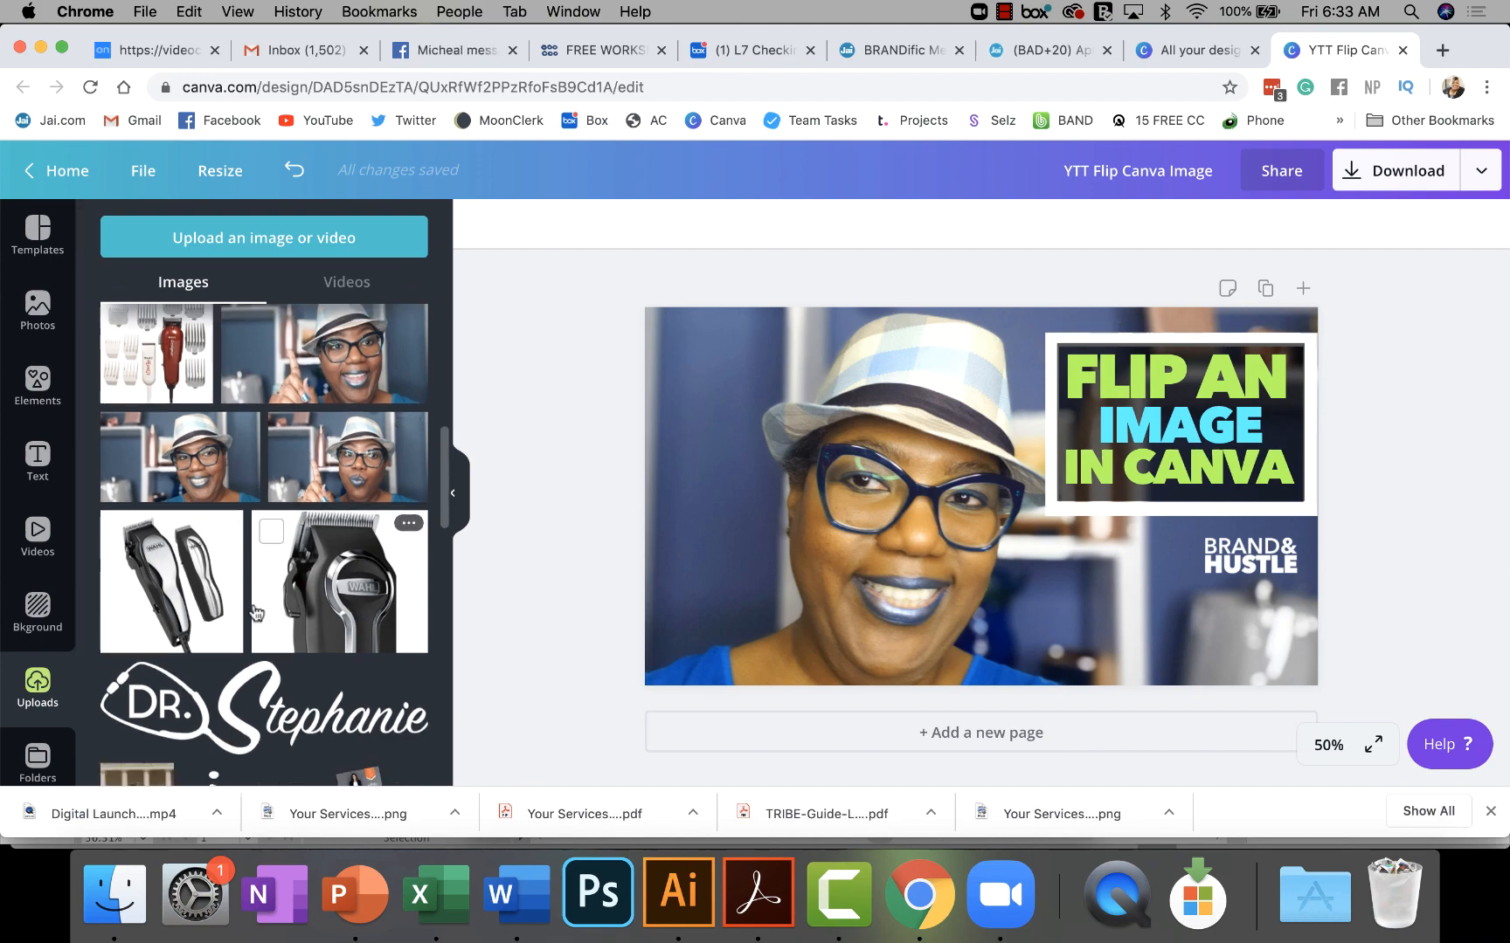
# - Scroll the Uploads images to find the blue-eyeshadow close-up photo
pyautogui.scroll(-3)
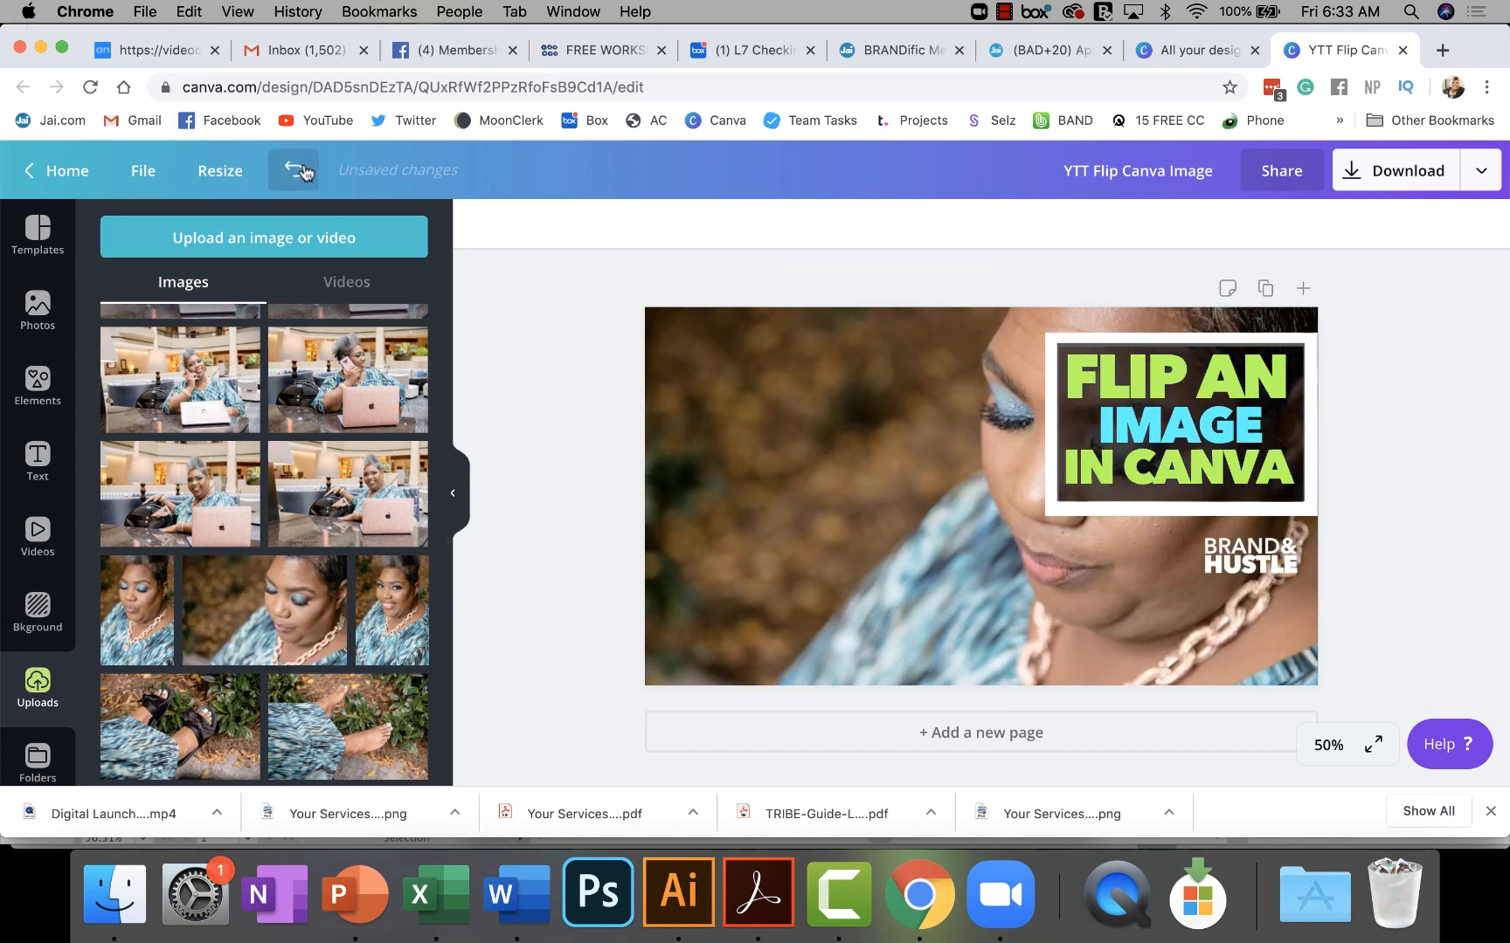
pyautogui.moveTo(293, 170)
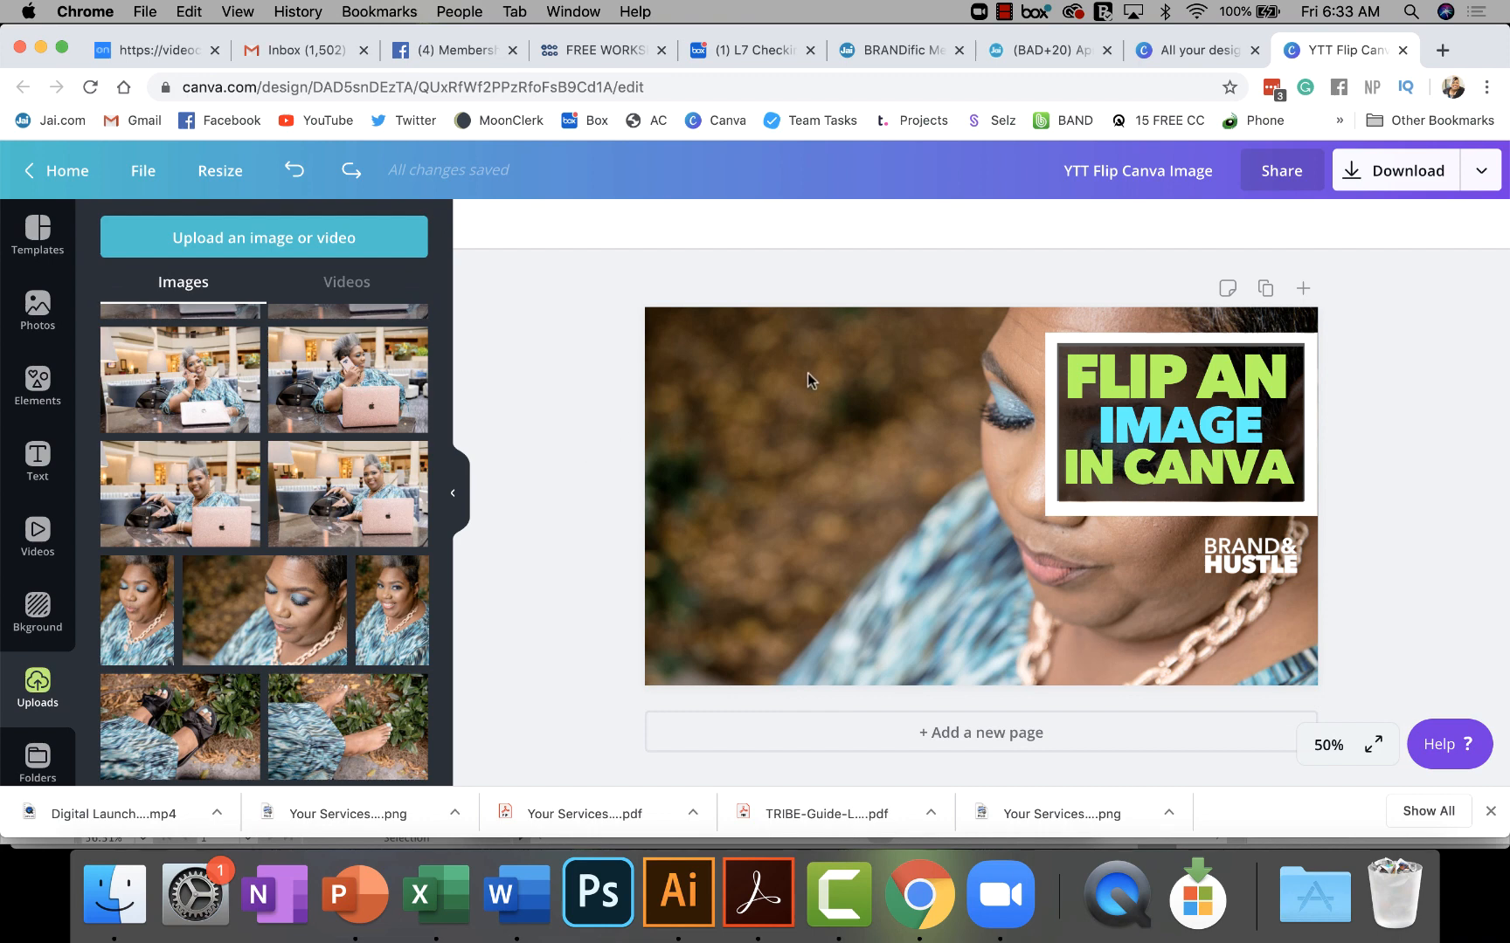
pyautogui.moveTo(760, 416)
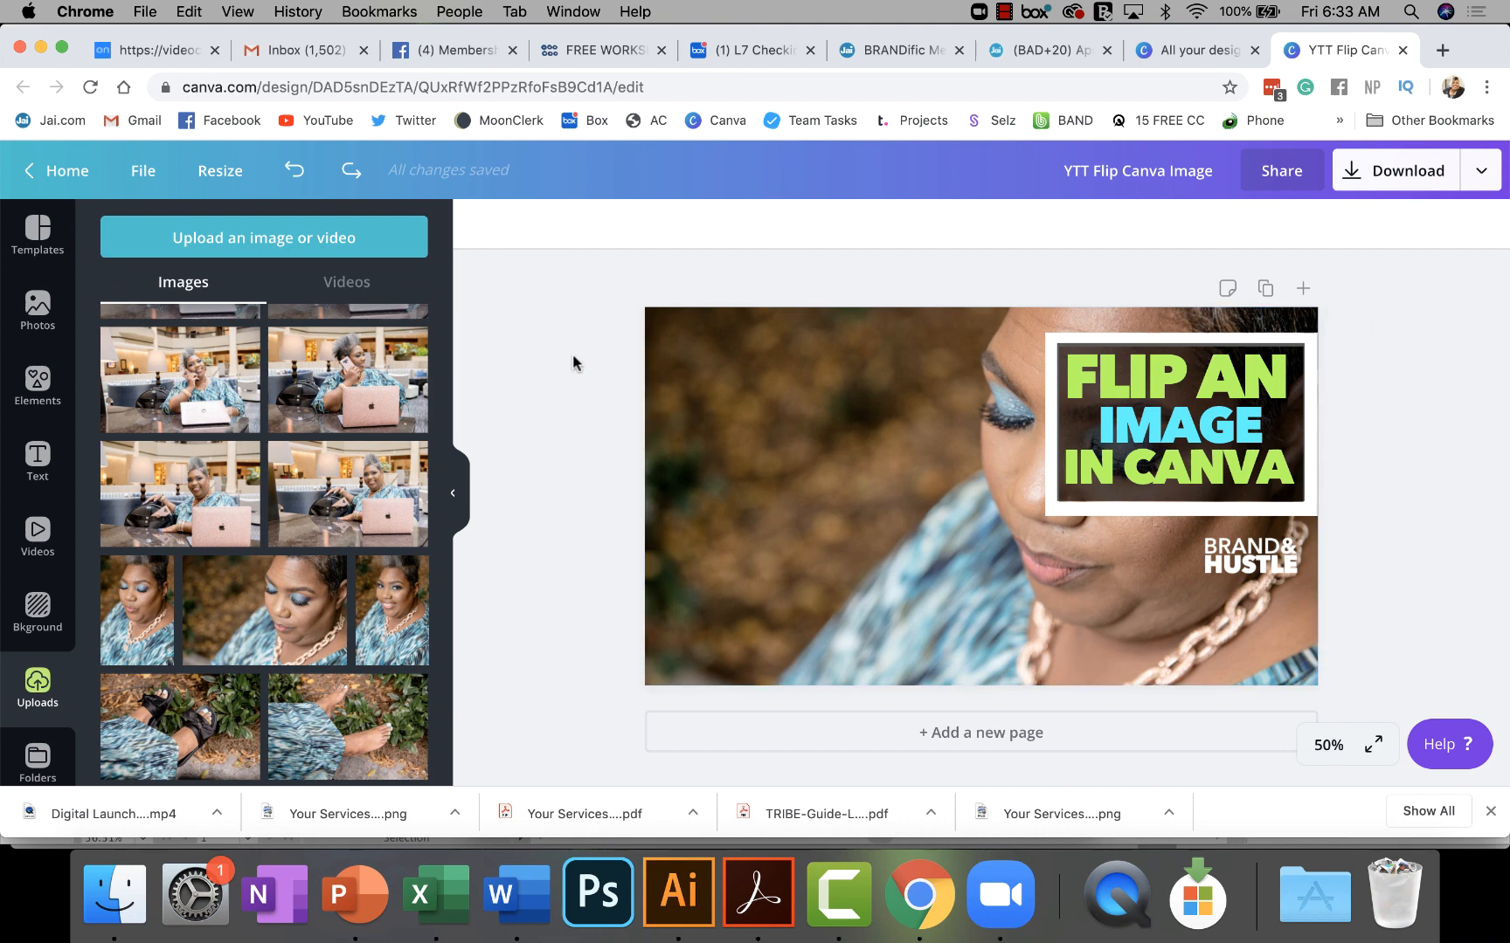
pyautogui.moveTo(520, 229)
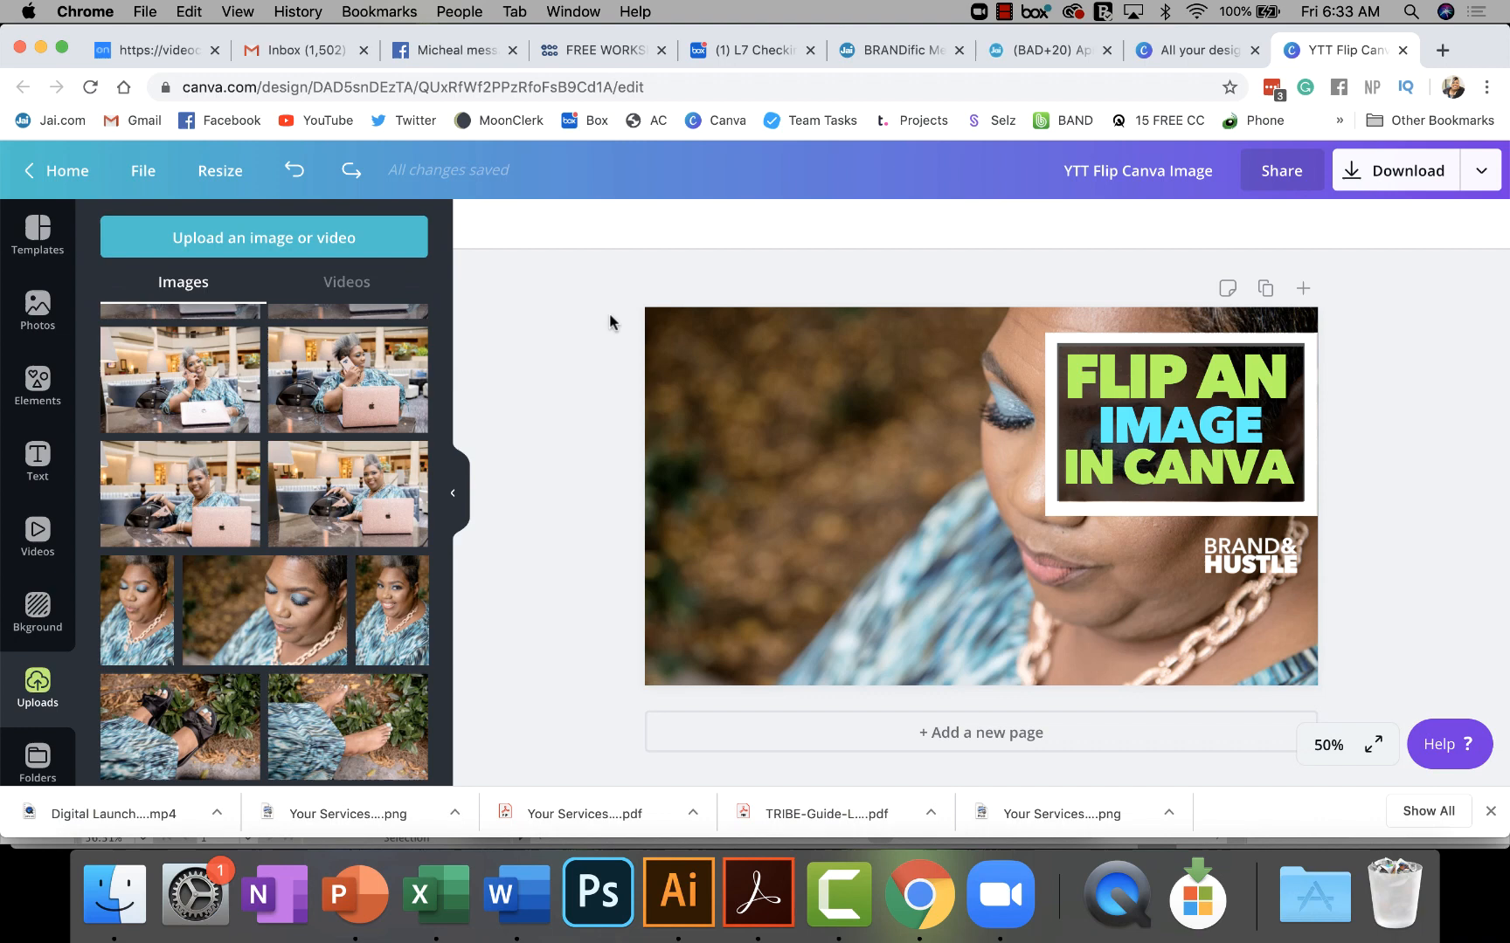
# - Mirror the background photo with Flip horizontal and reselect it
pyautogui.click(980, 496)
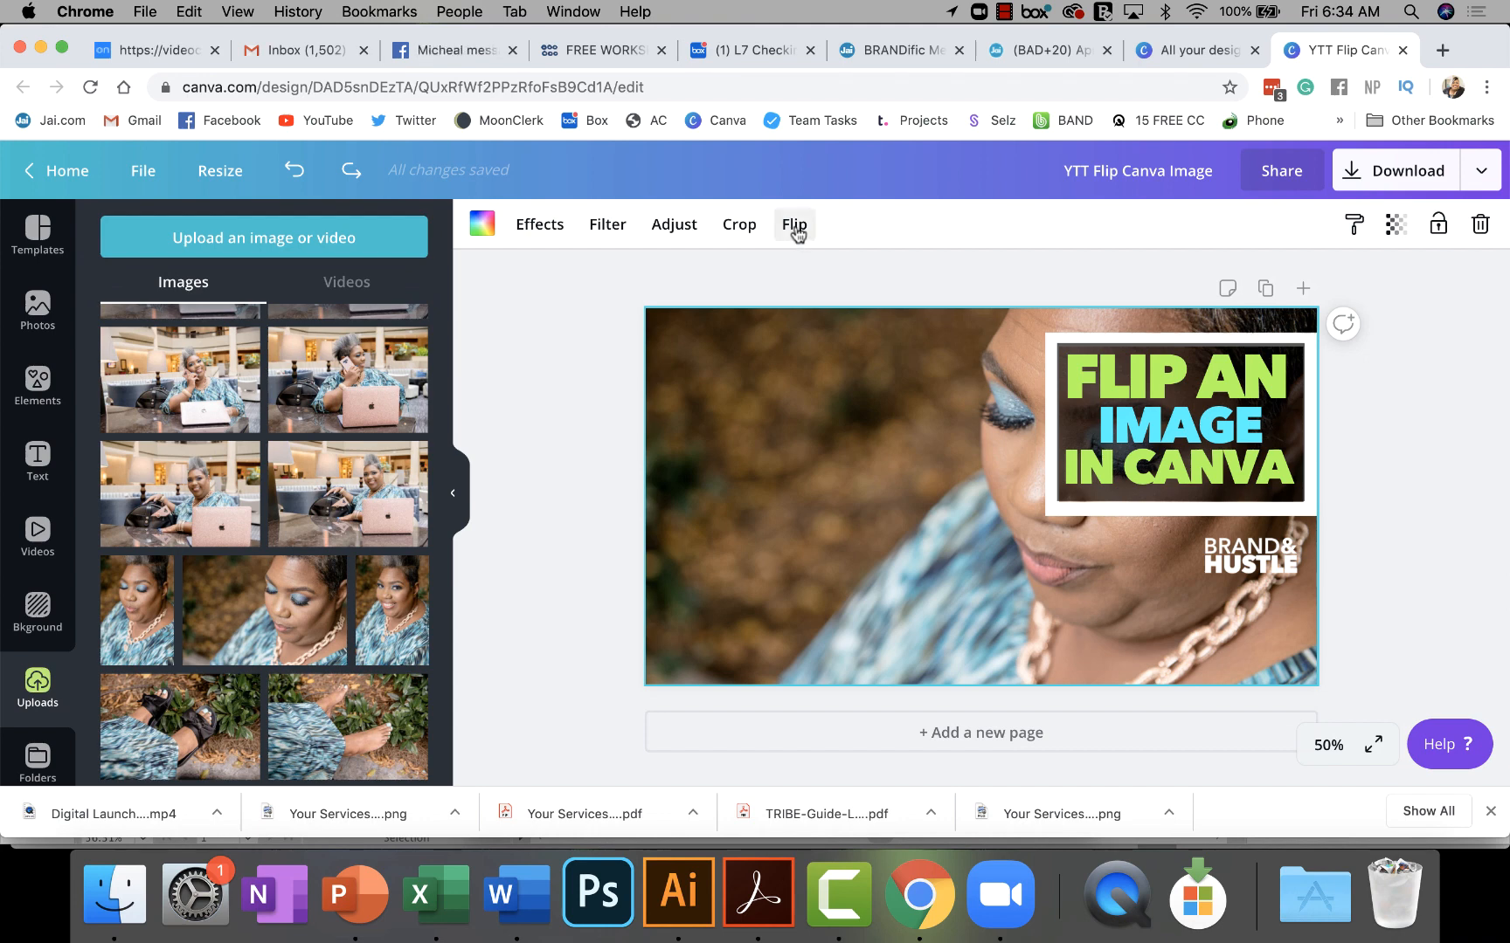
pyautogui.click(793, 224)
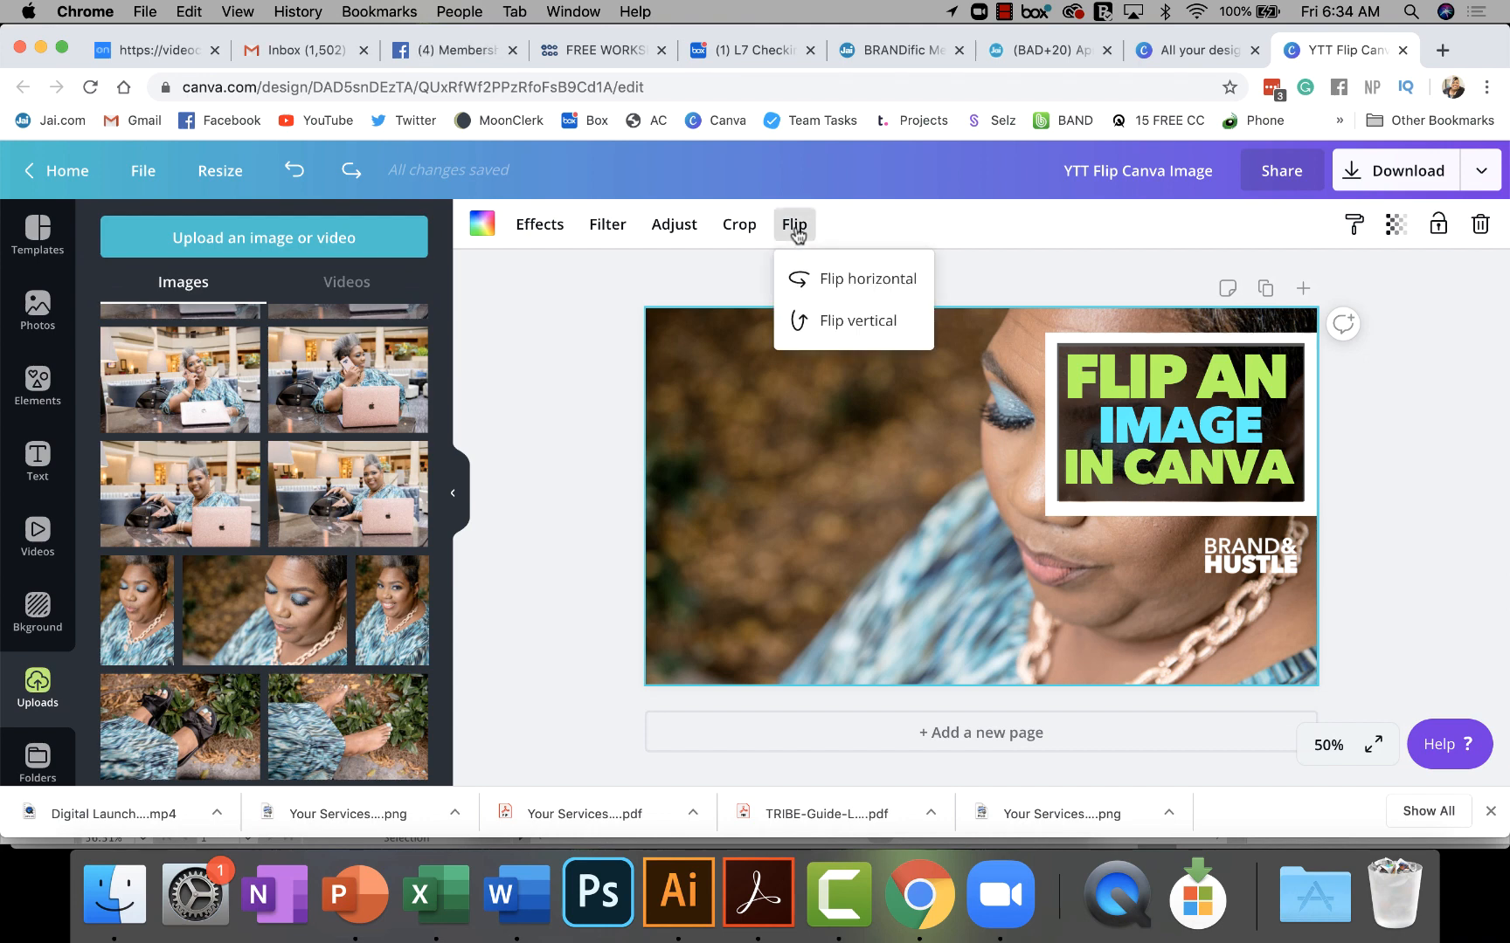
pyautogui.moveTo(853, 277)
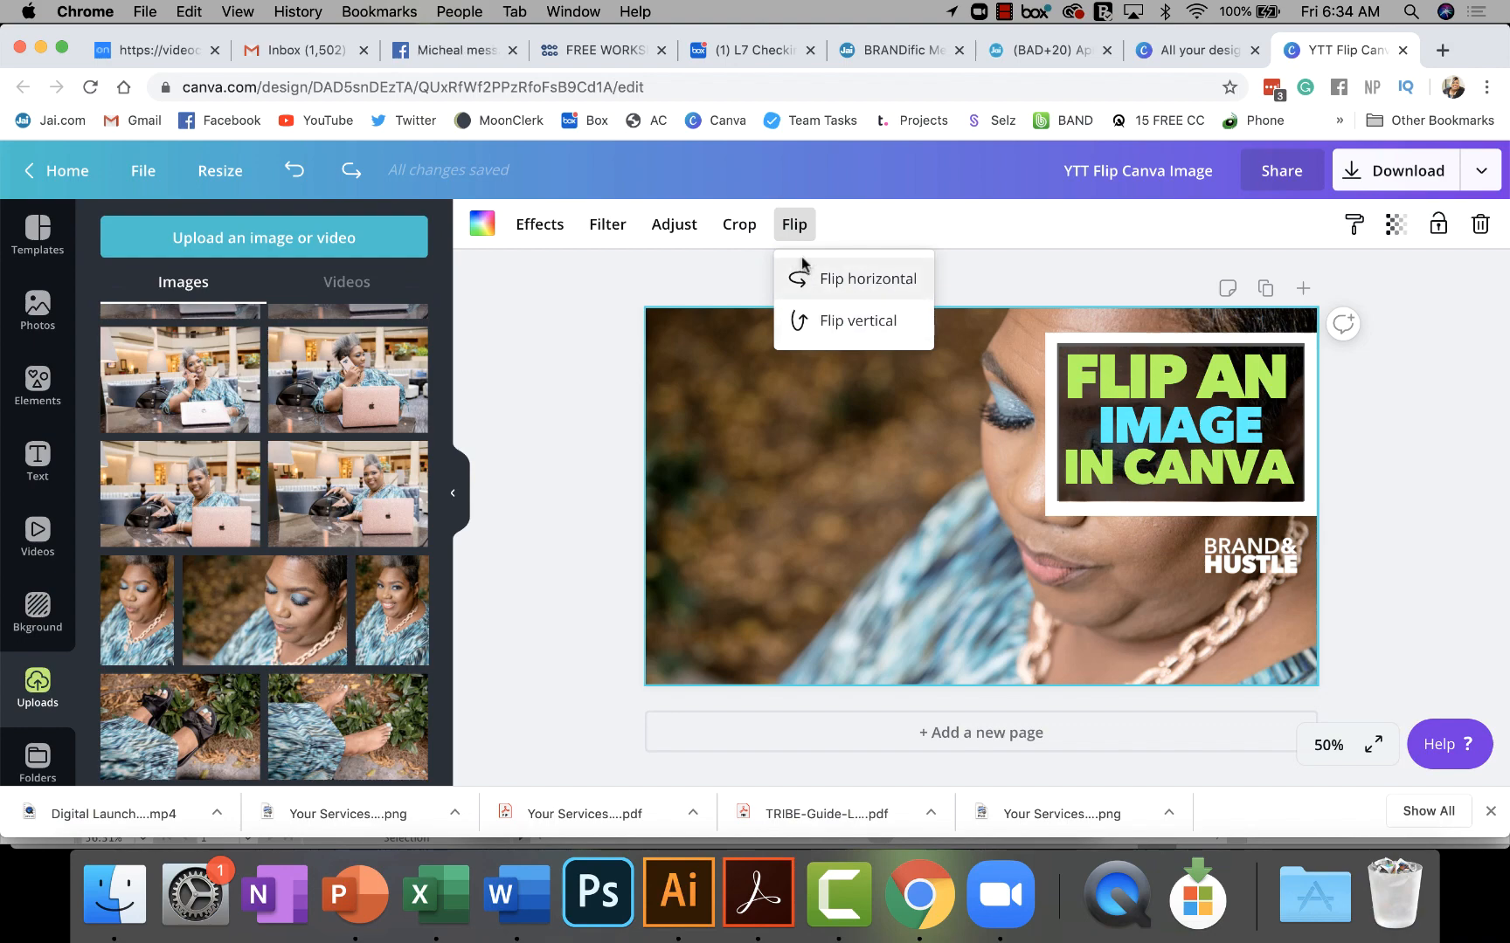
pyautogui.click(867, 277)
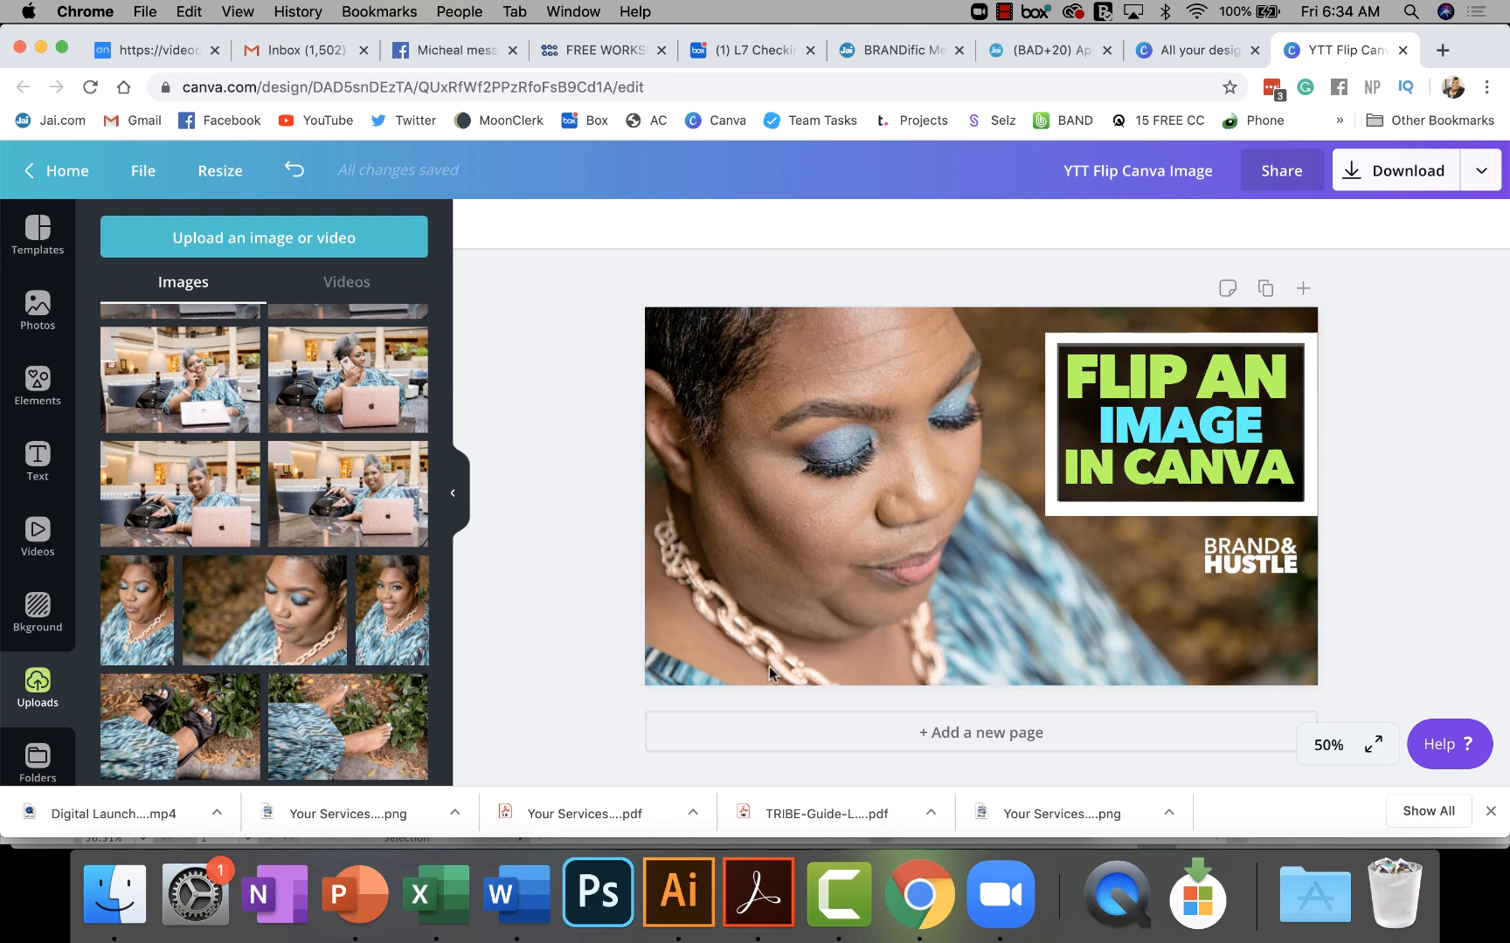
pyautogui.click(1178, 424)
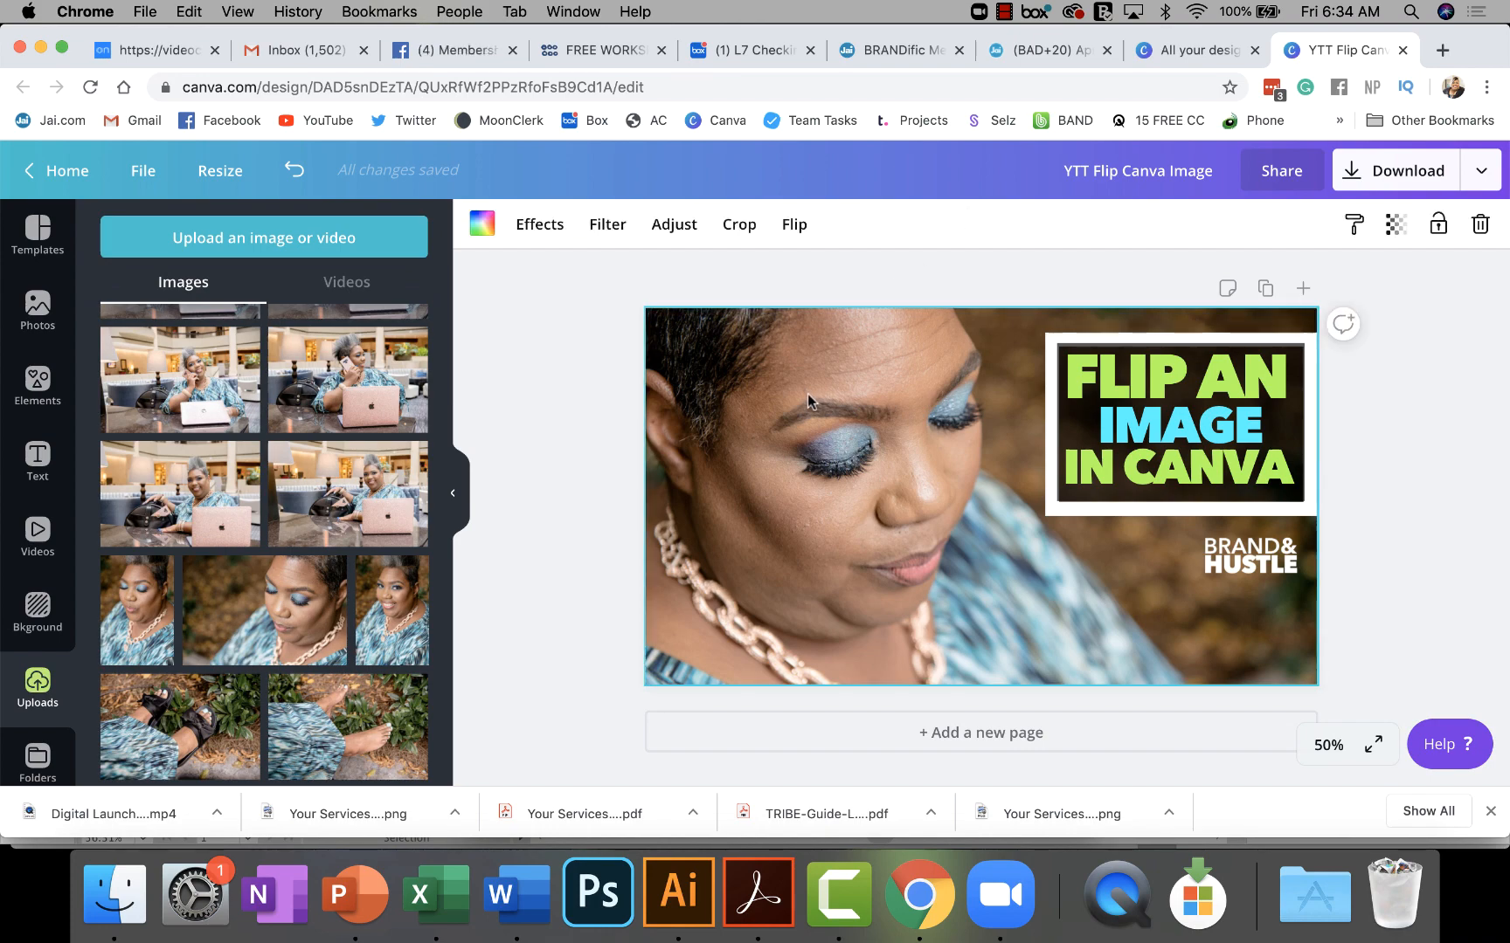
pyautogui.click(793, 224)
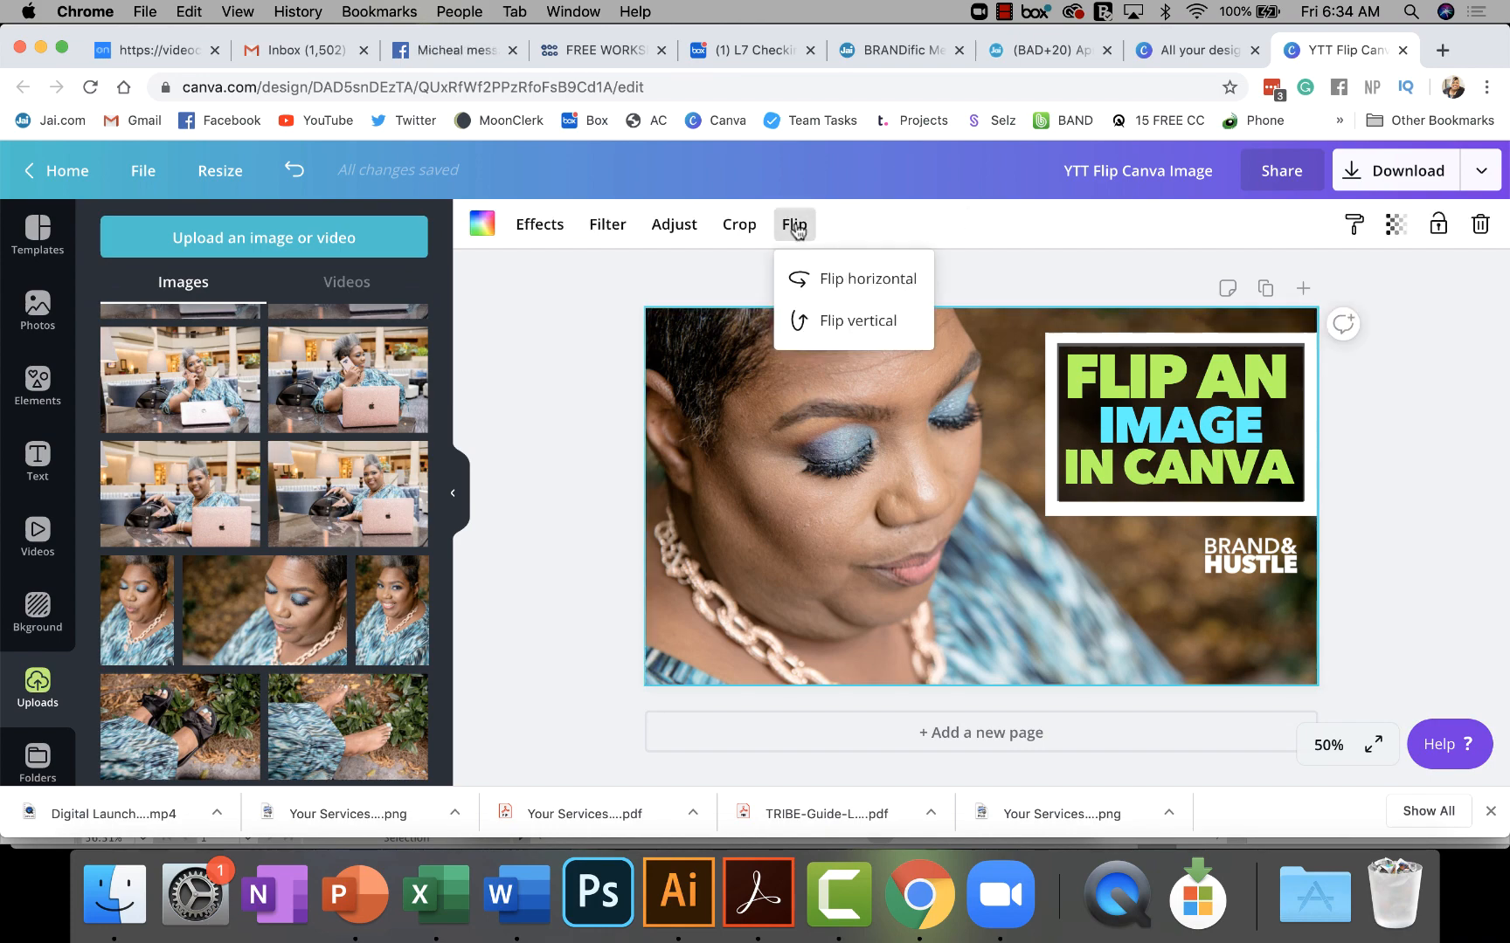
pyautogui.click(857, 320)
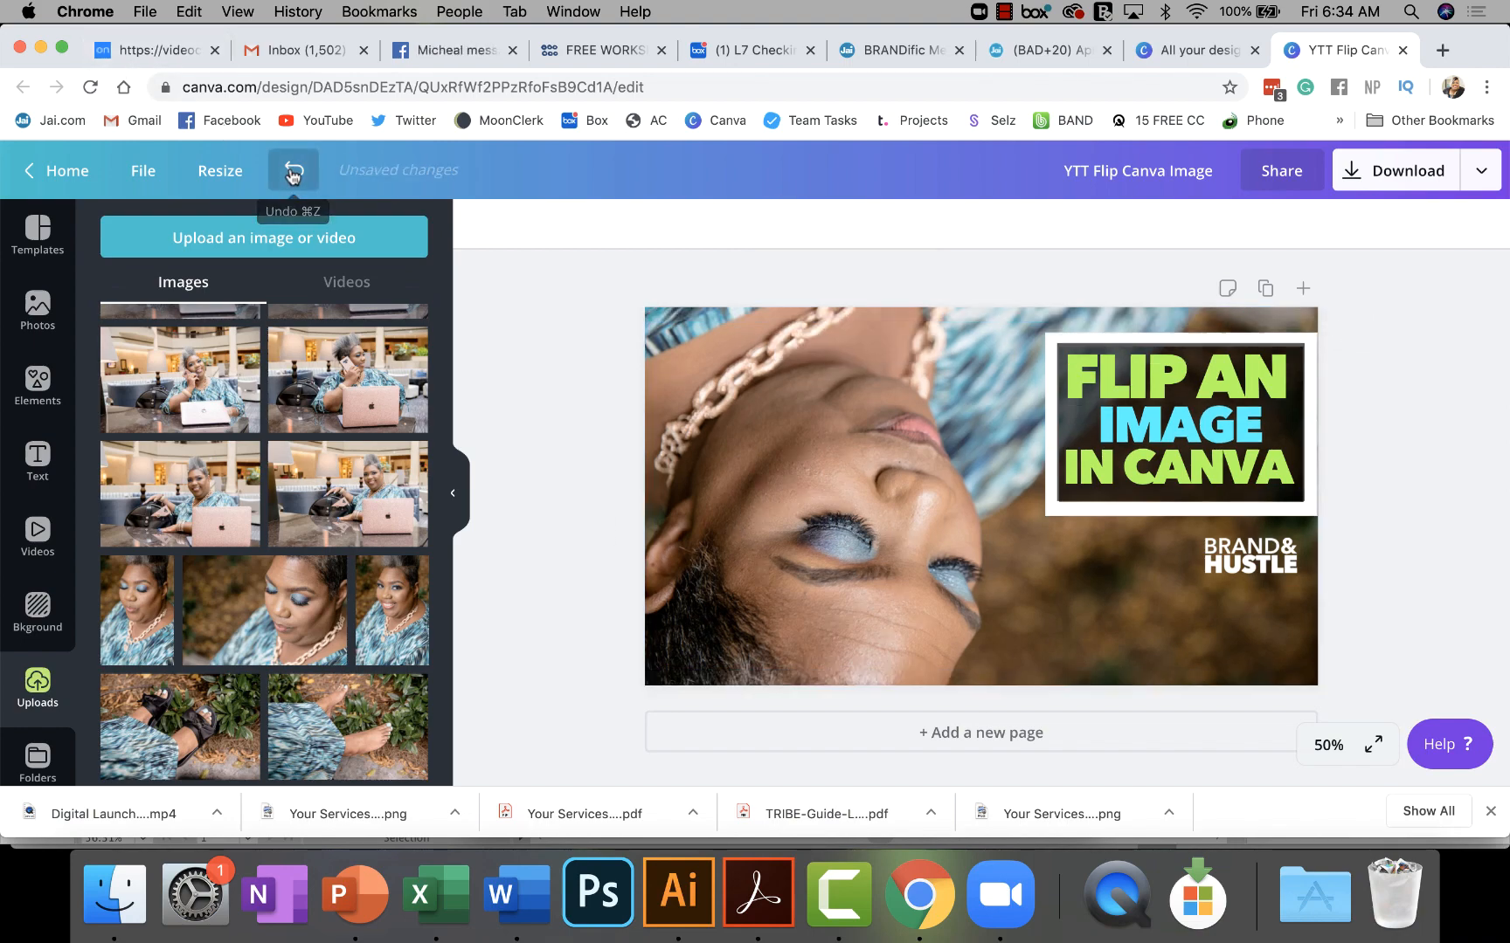
pyautogui.click(292, 171)
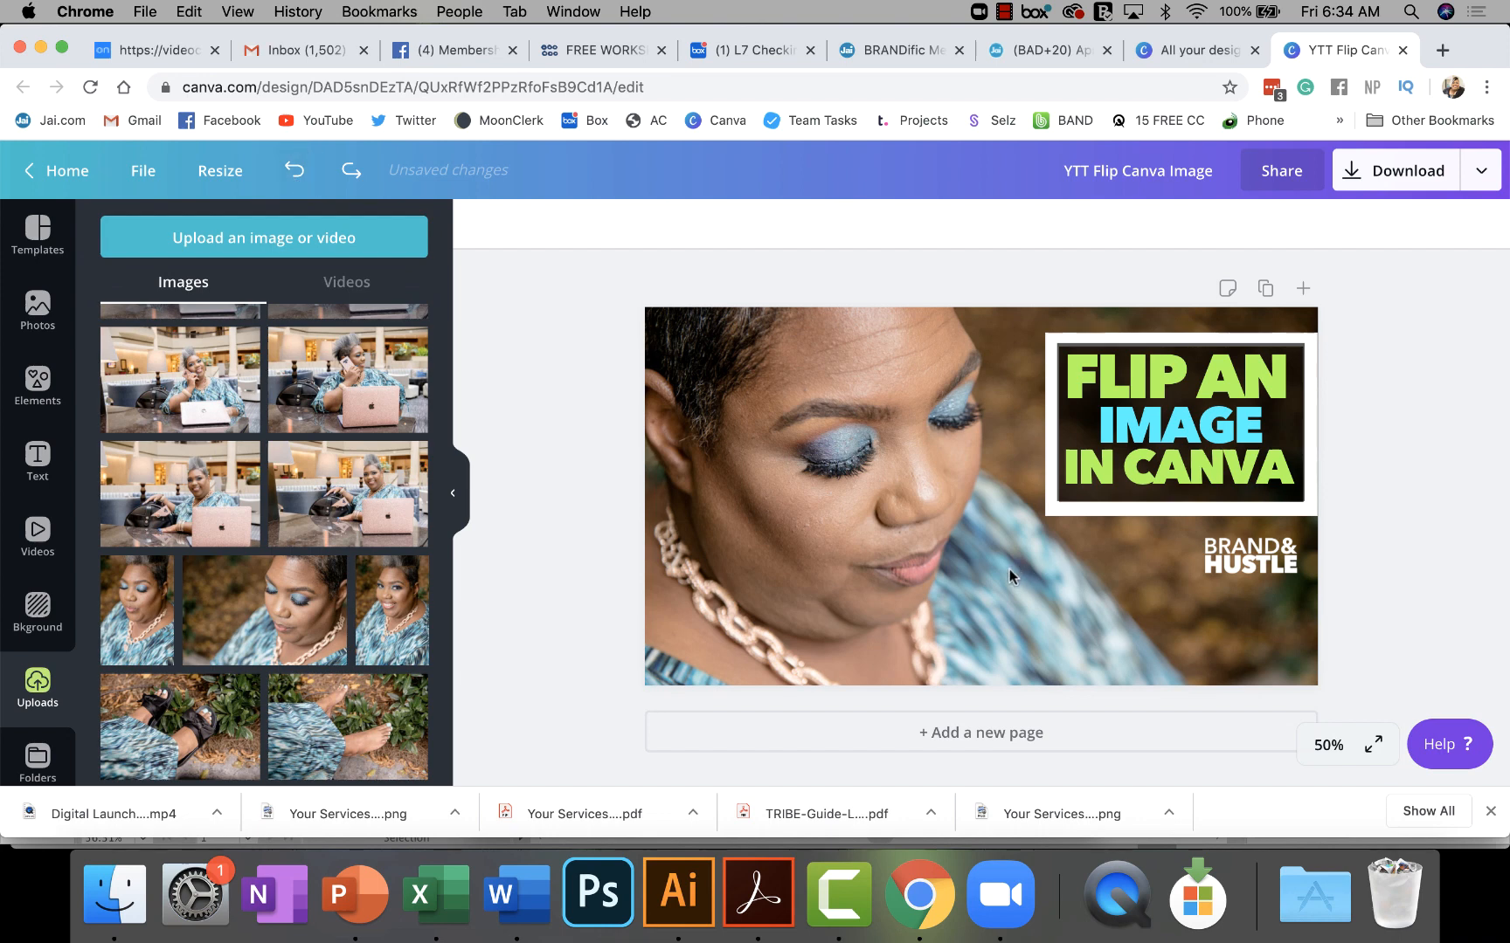
pyautogui.moveTo(910, 594)
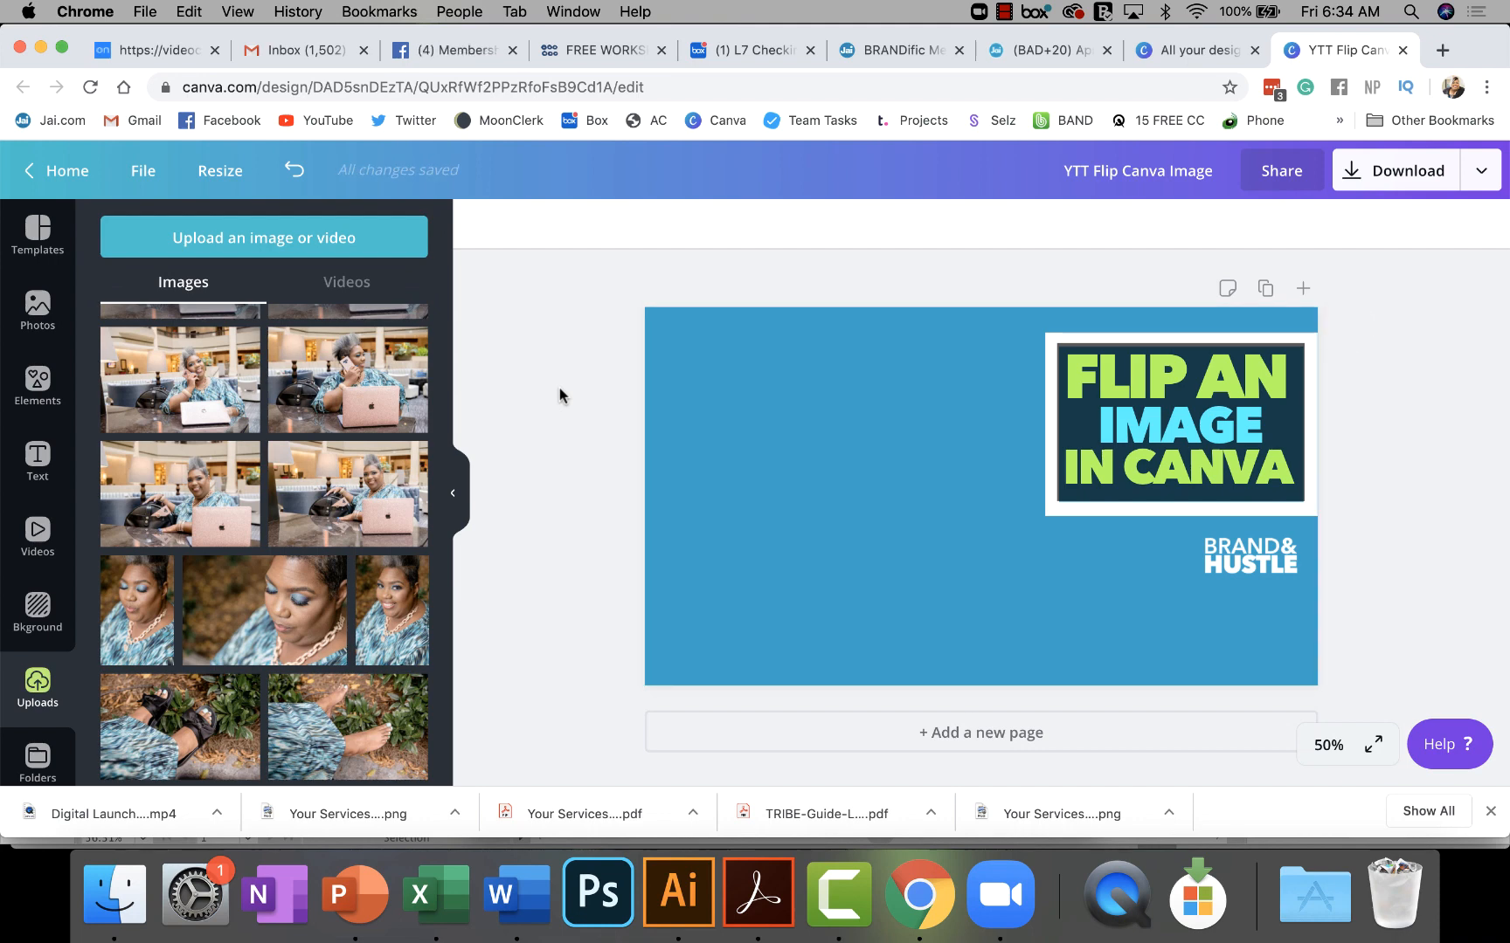
pyautogui.moveTo(556, 394)
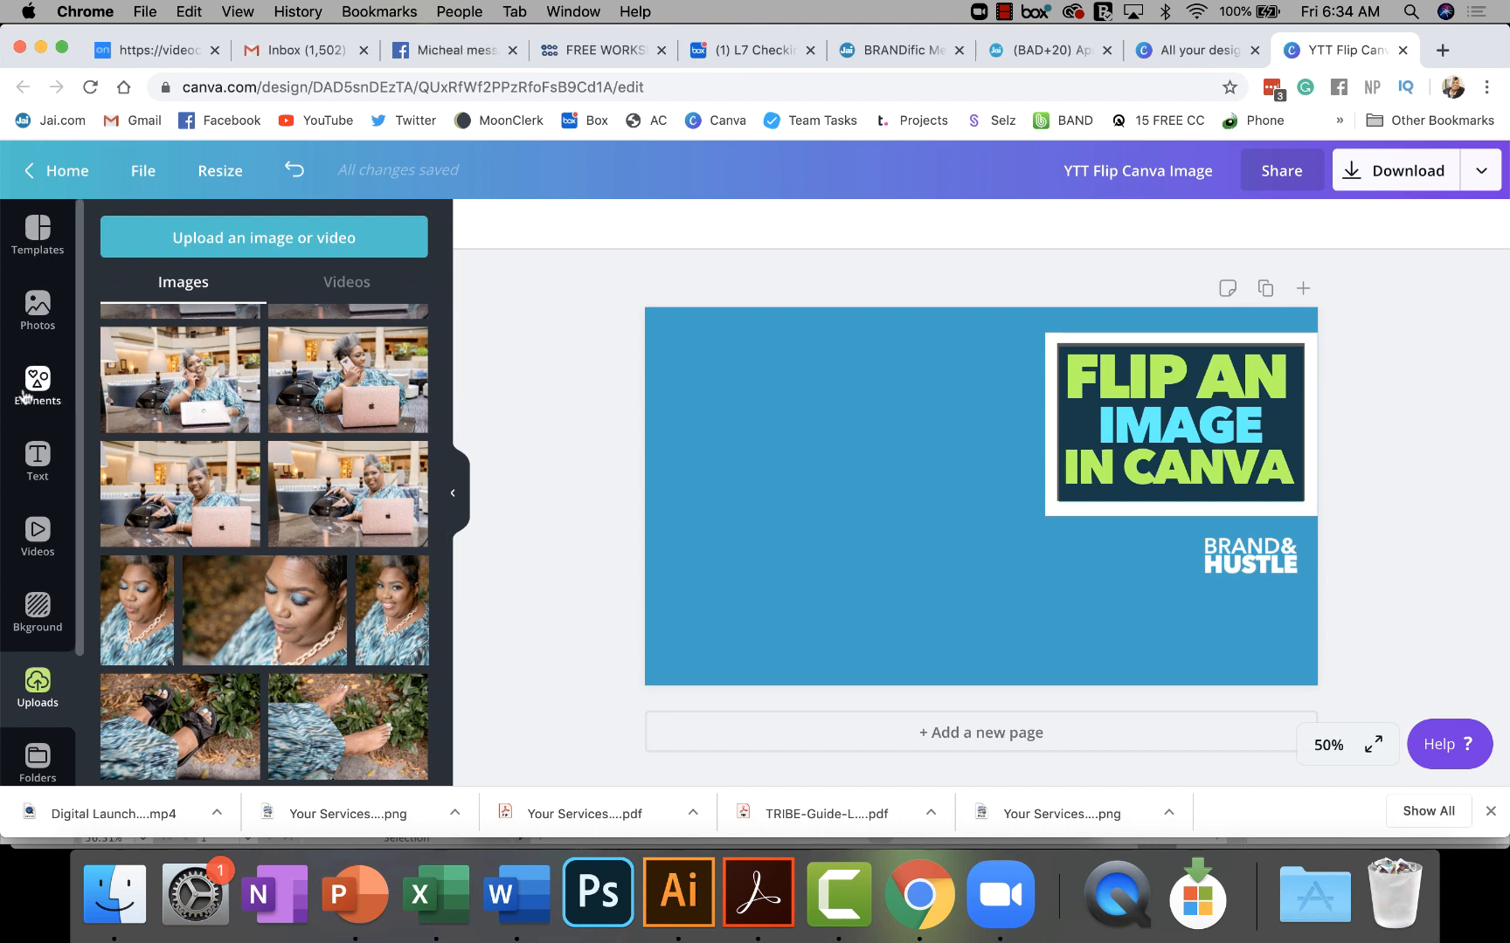
pyautogui.moveTo(36, 385)
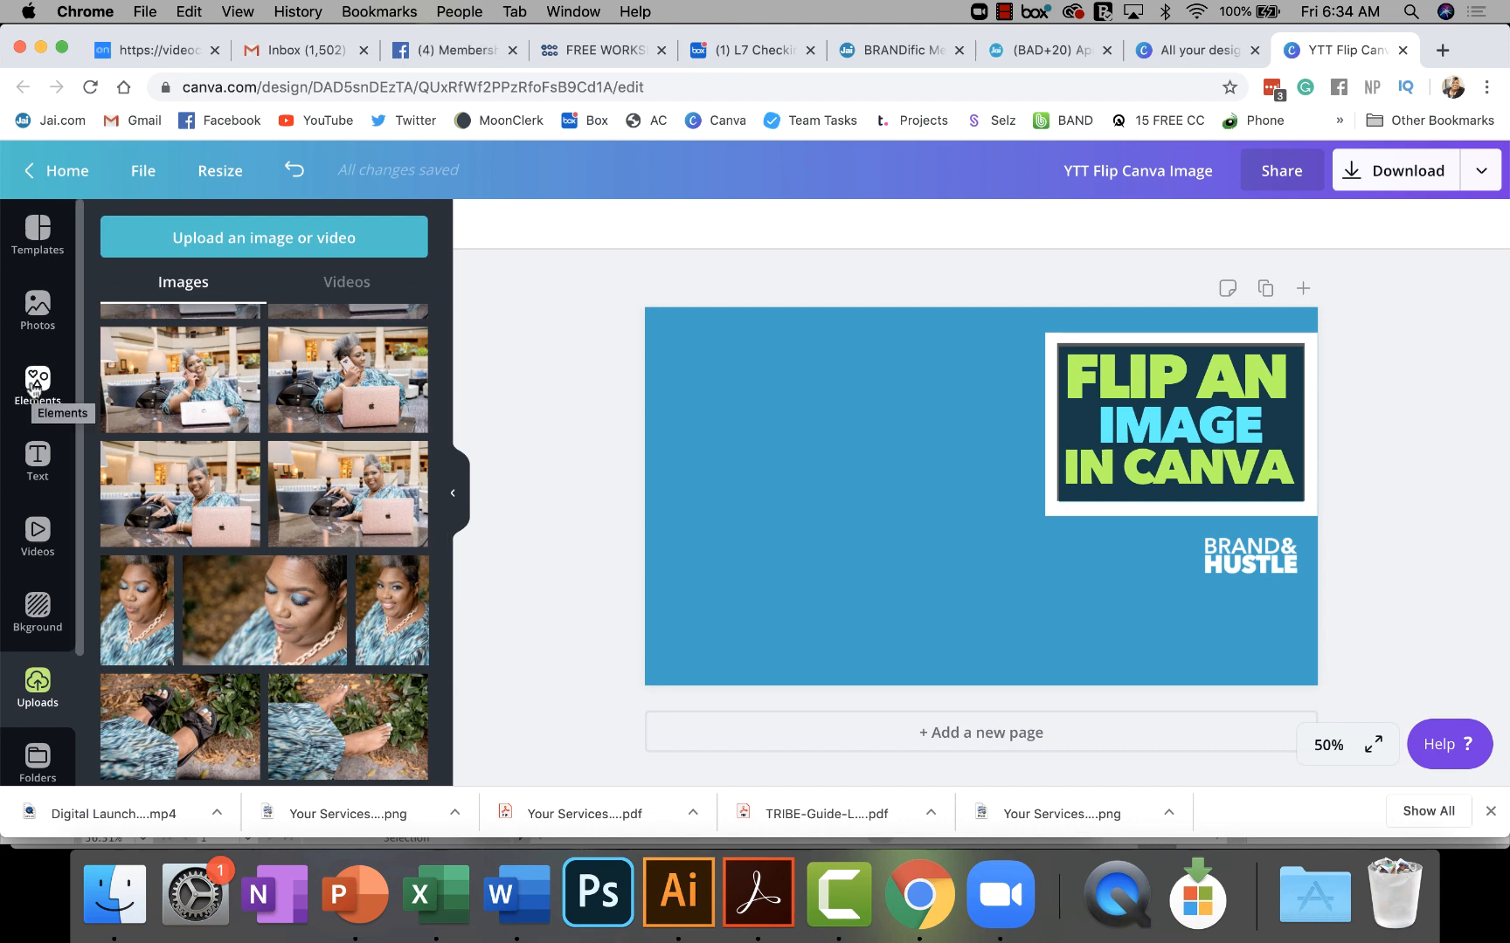
# - Delete the small square, landscape and remaining placeholder frames from the canvas
pyautogui.click(36, 385)
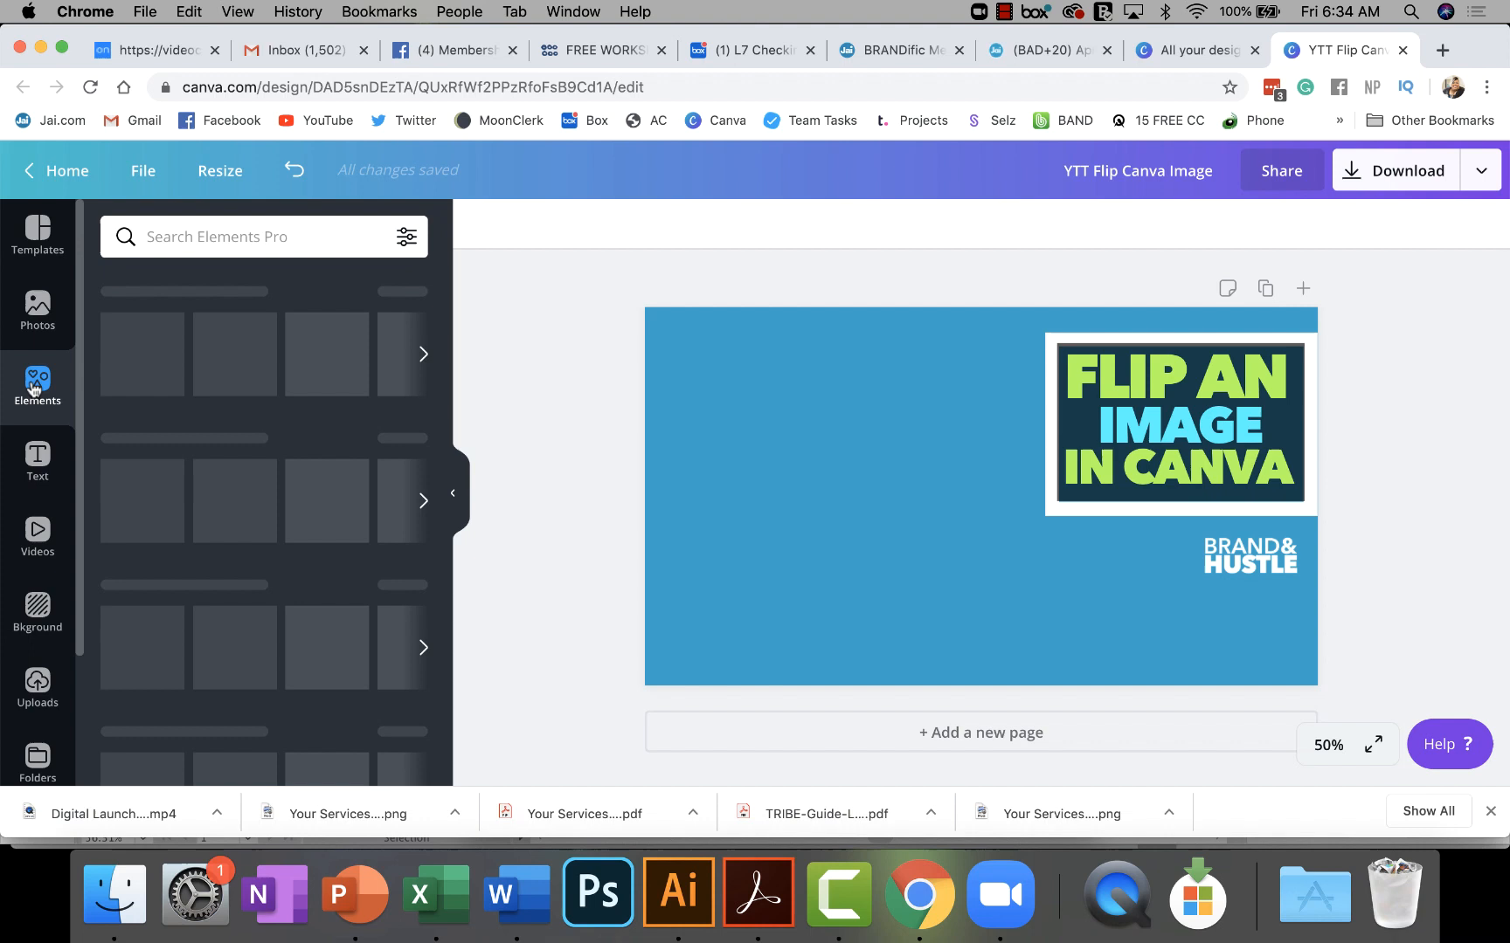
pyautogui.click(37, 385)
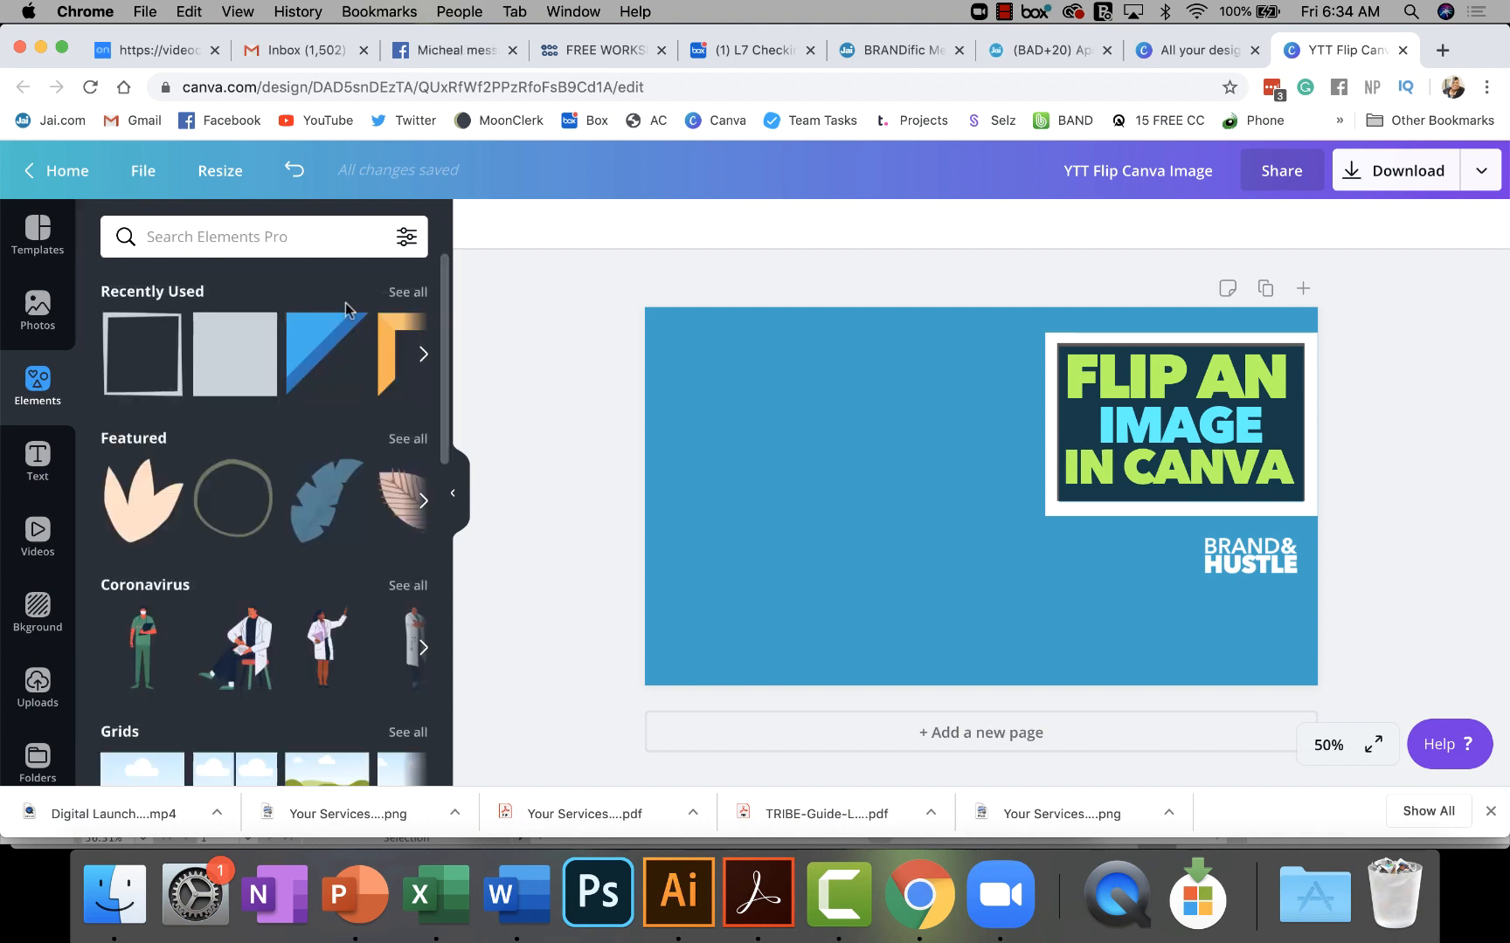
pyautogui.scroll(-3)
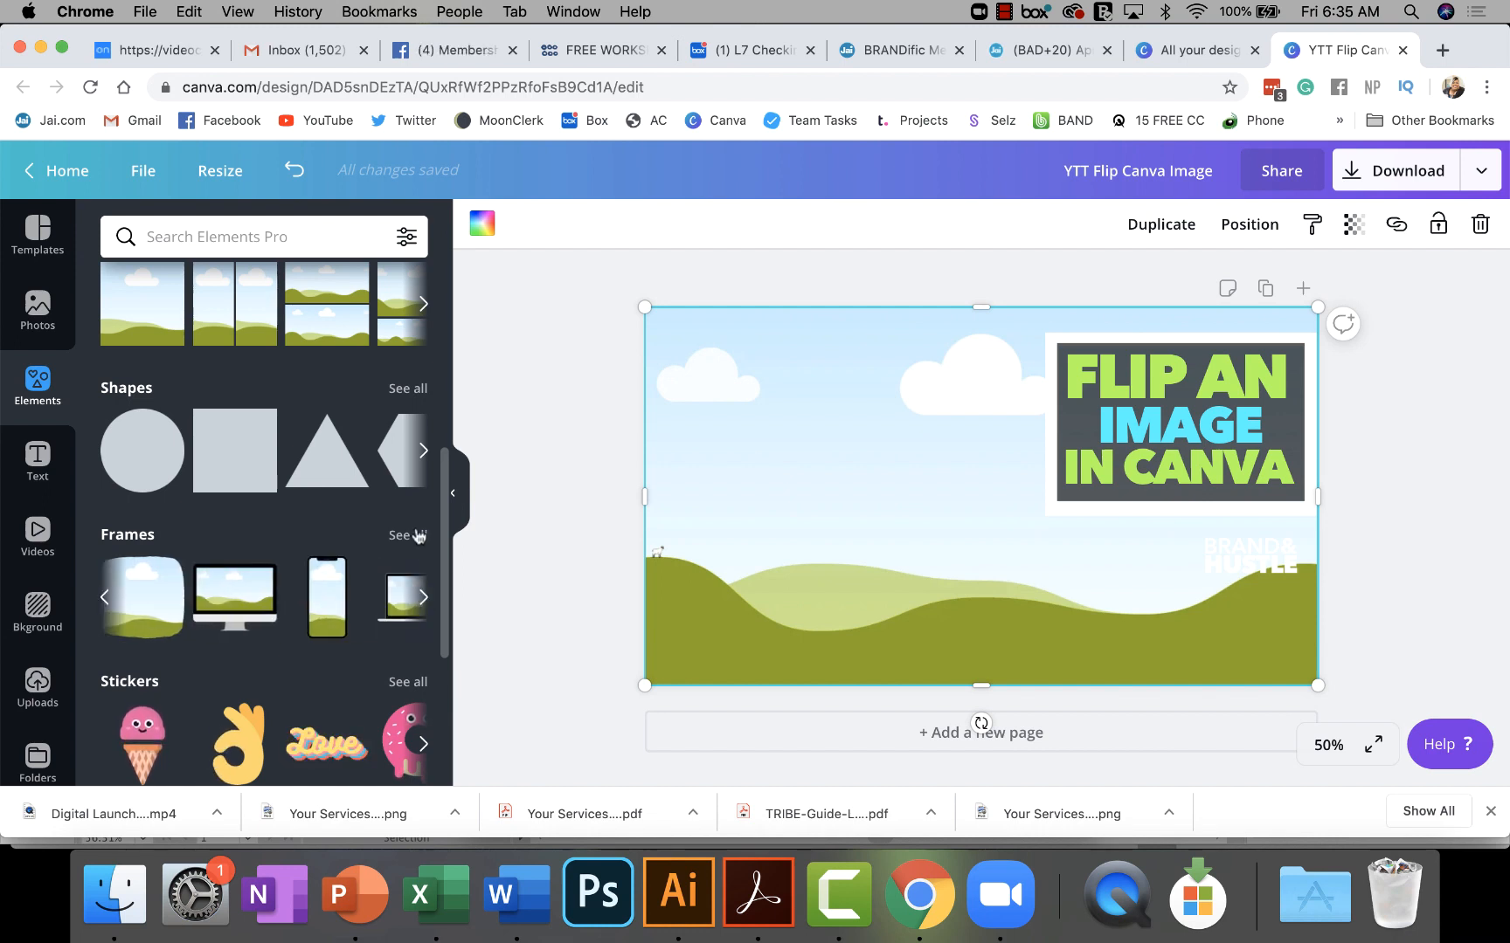
pyautogui.click(407, 536)
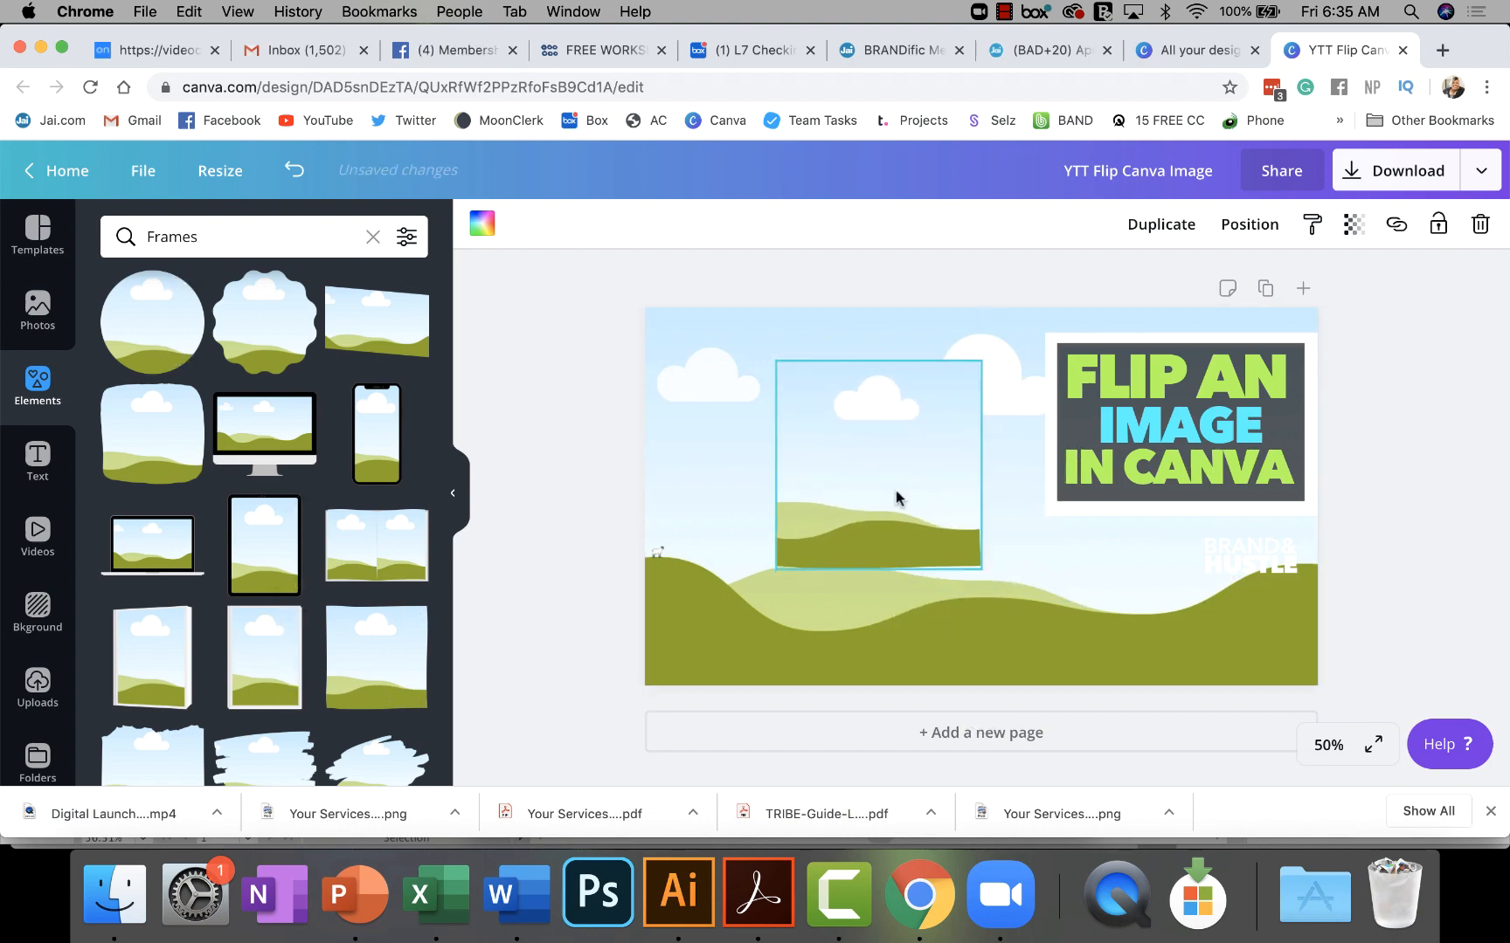
pyautogui.click(706, 518)
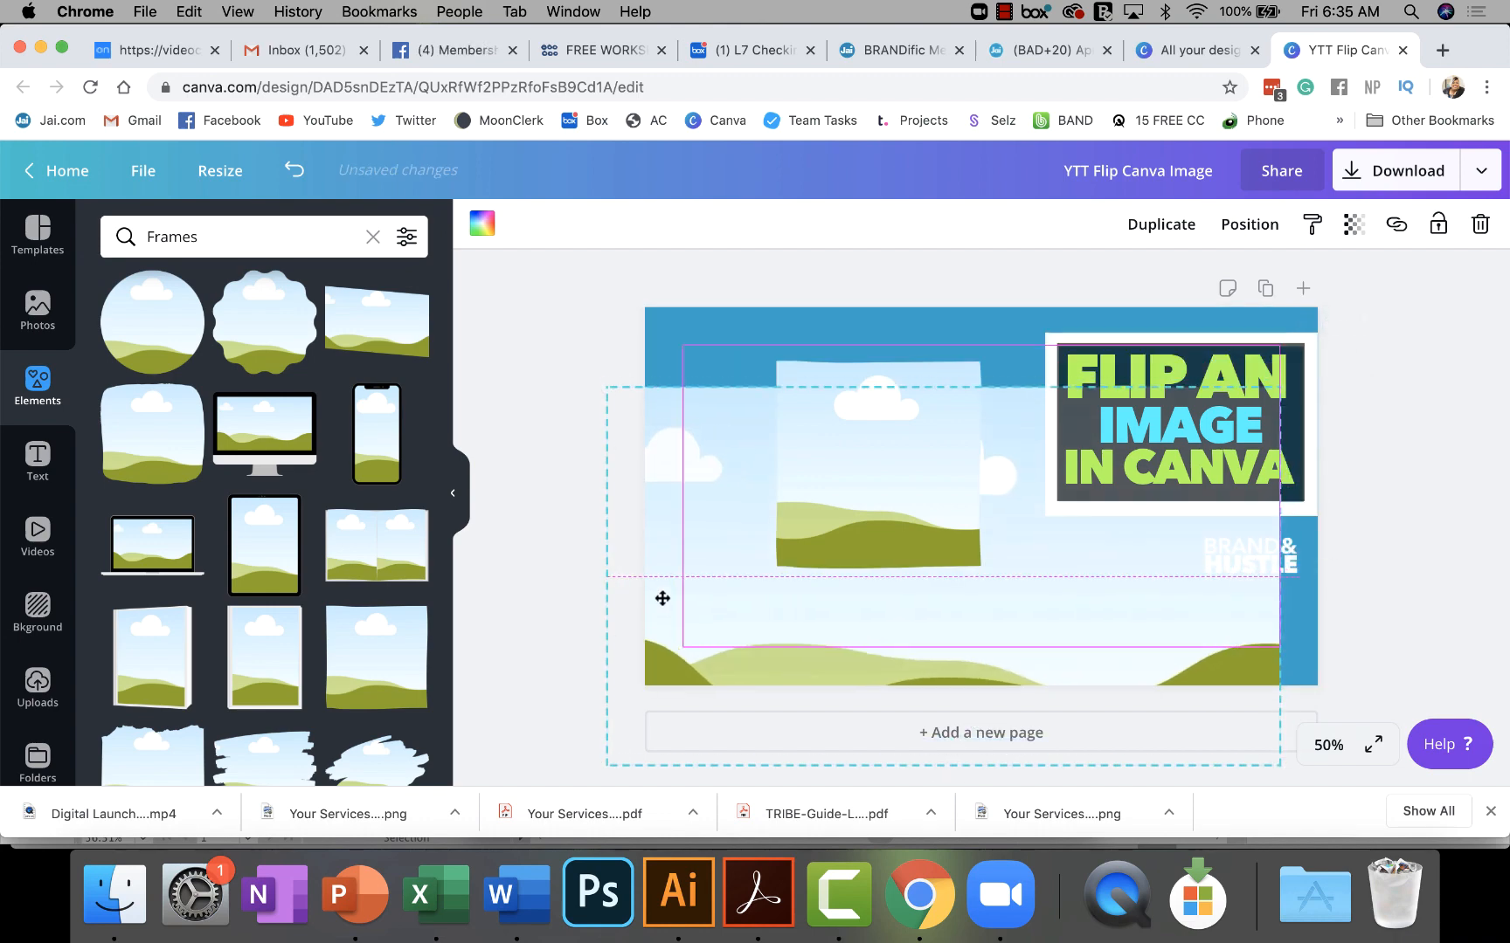
pyautogui.click(677, 548)
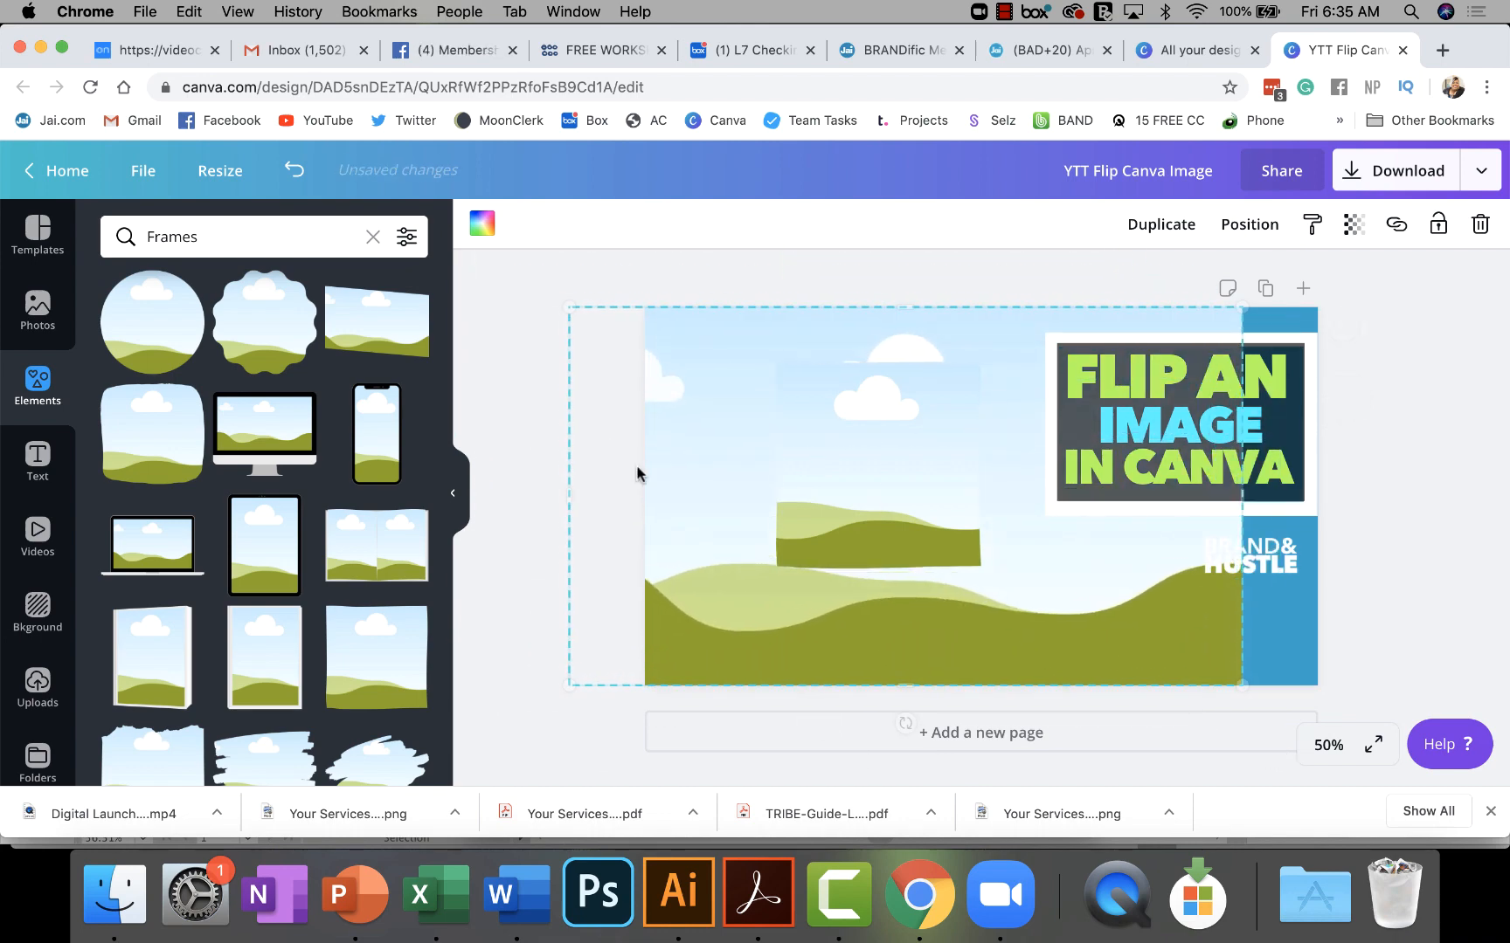
pyautogui.click(293, 170)
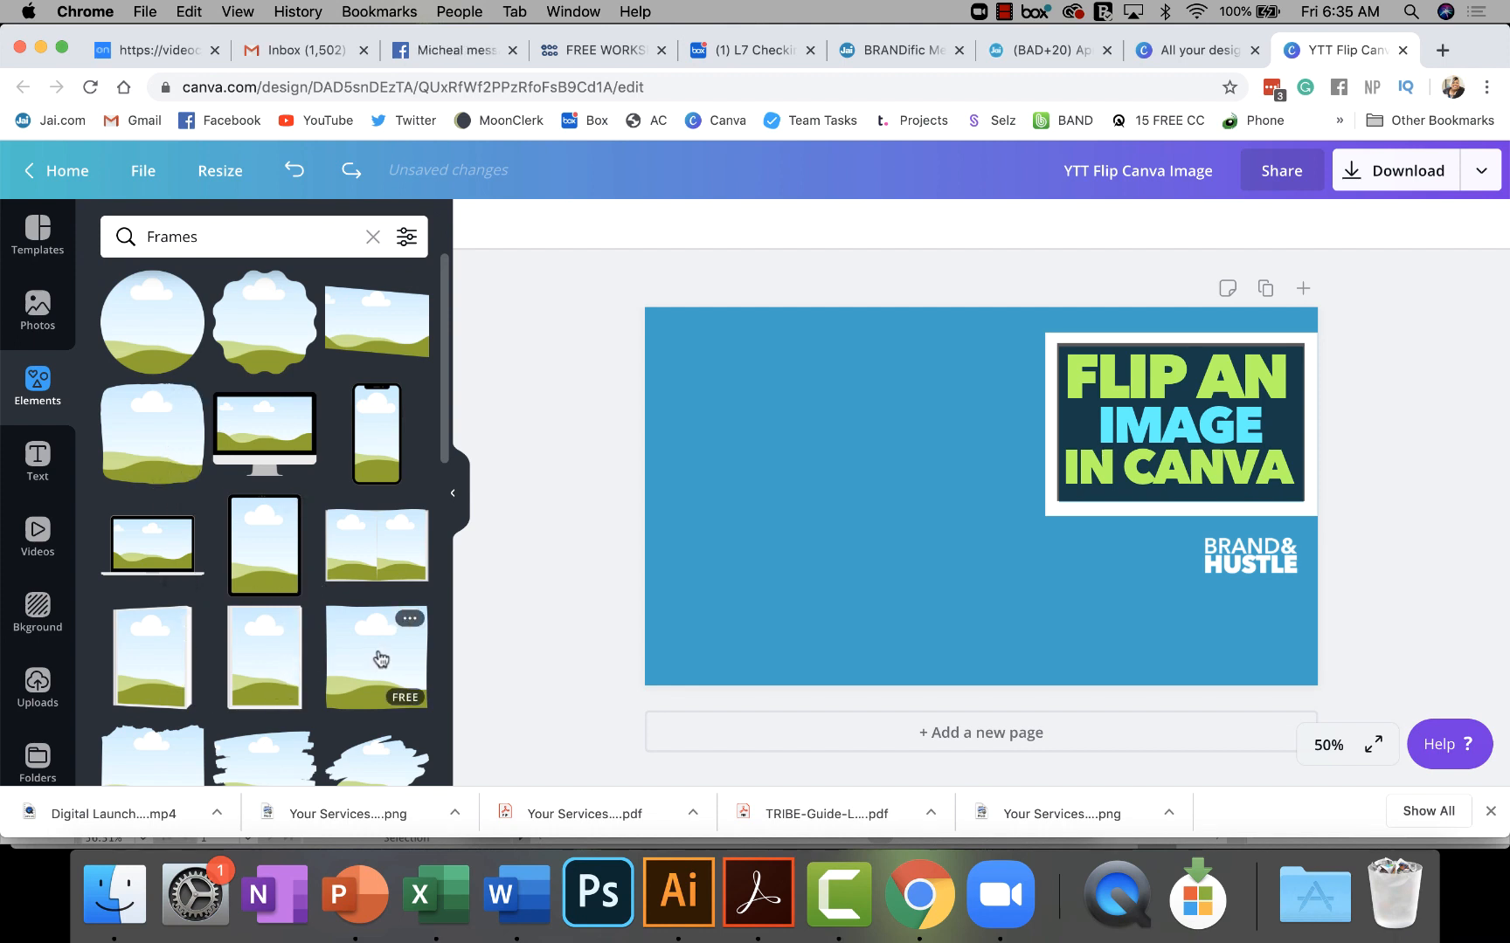
# - Scroll the Frames results and adjust the square frame on the left
pyautogui.scroll(-3)
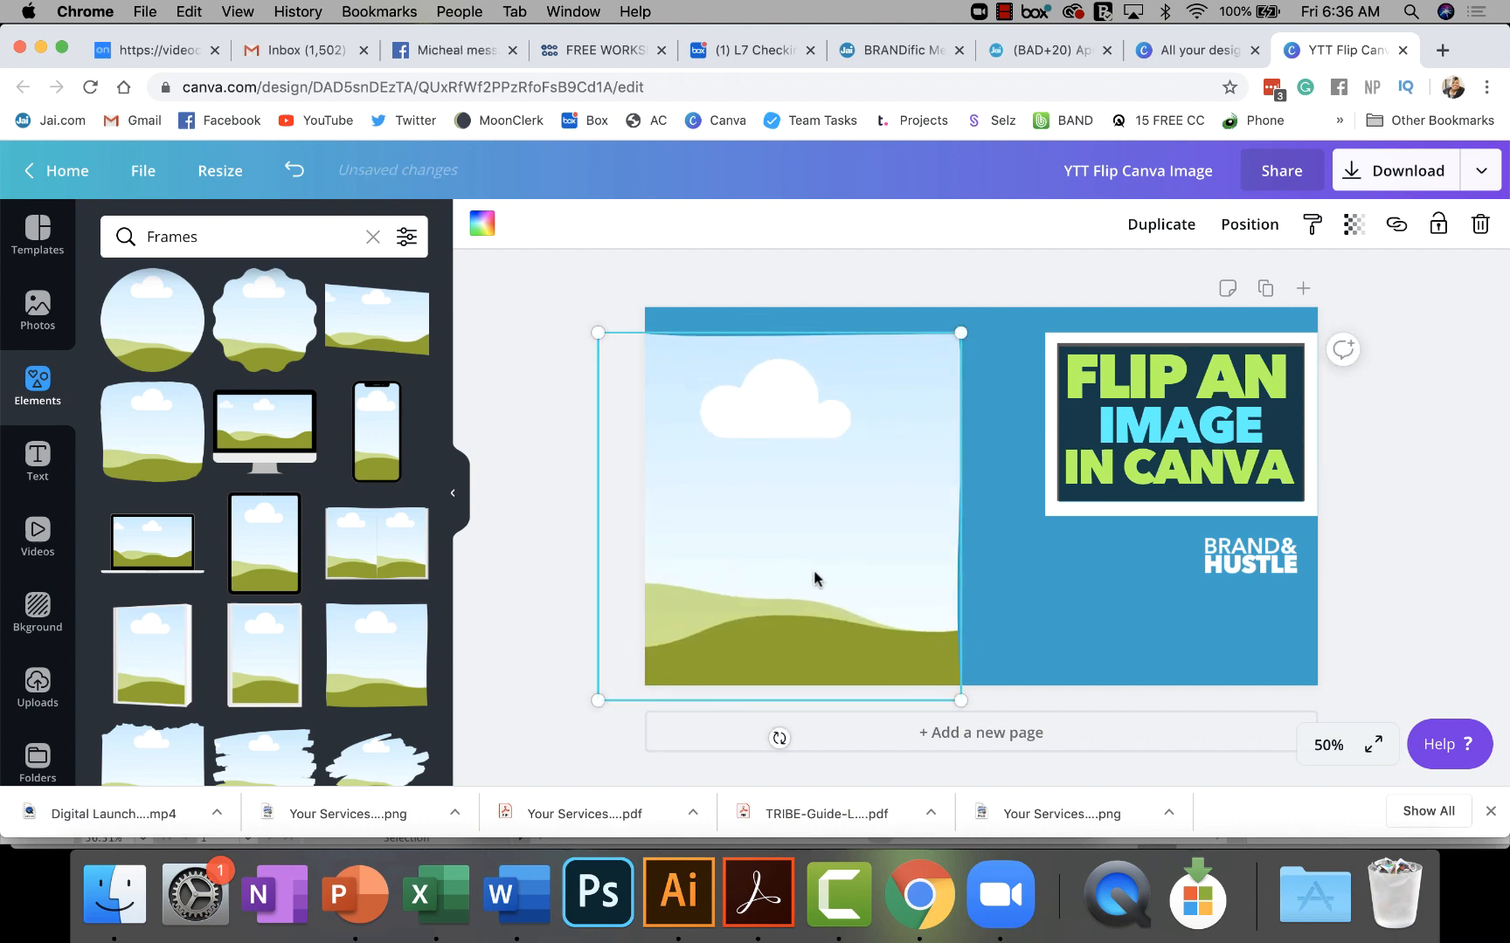
pyautogui.moveTo(813, 577); pyautogui.dragTo(838, 529)
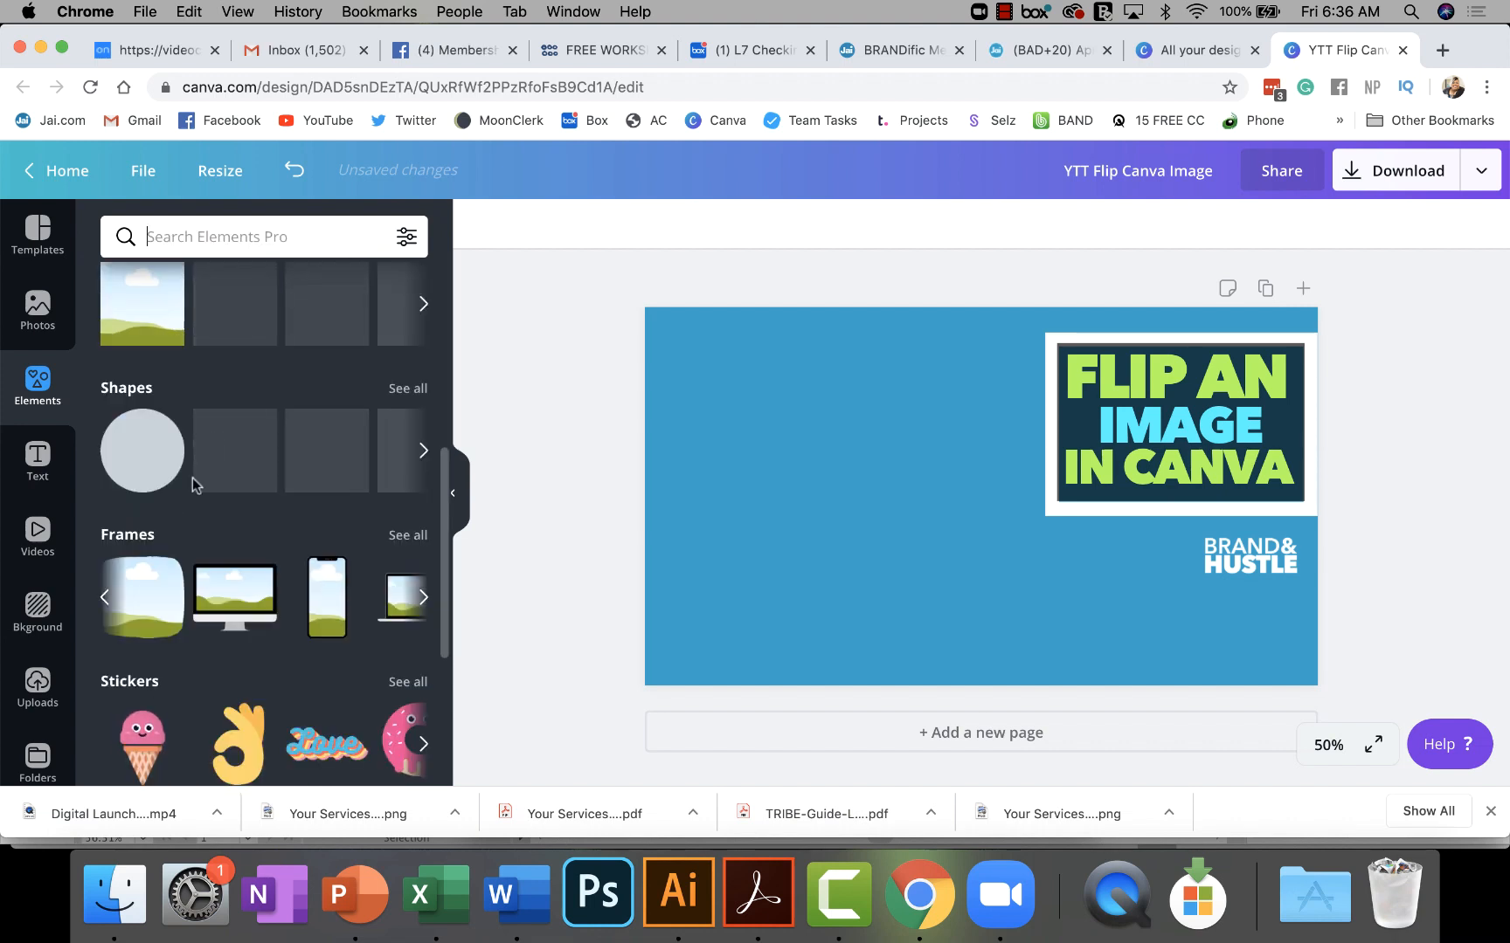
# - Drag the single-cell grid's edges until it covers the full page width and height
pyautogui.scroll(-3)
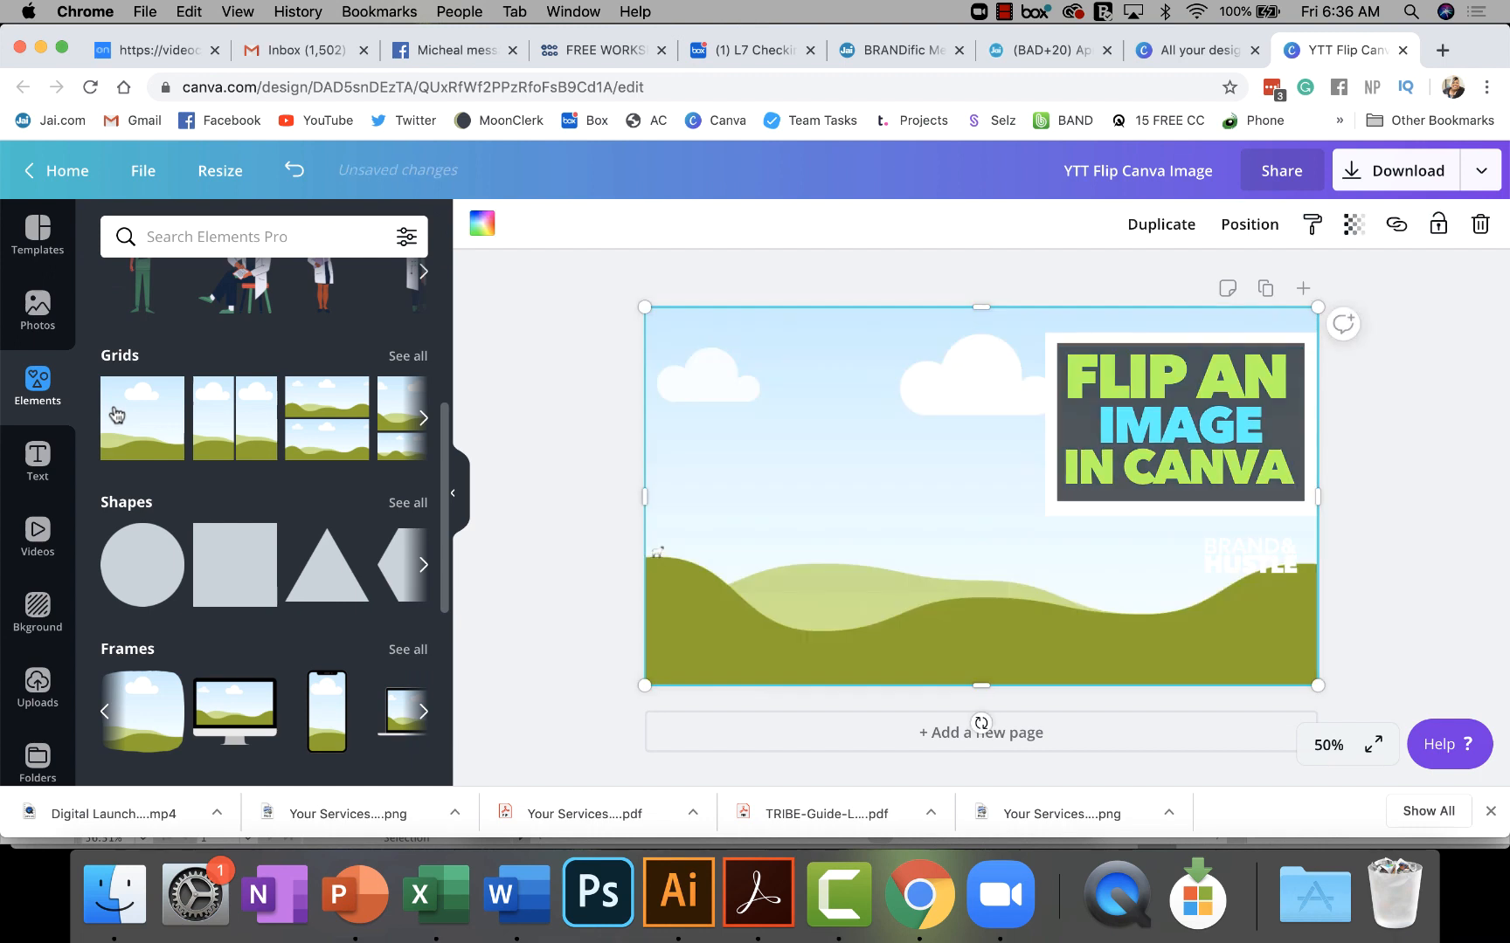
pyautogui.moveTo(649, 492)
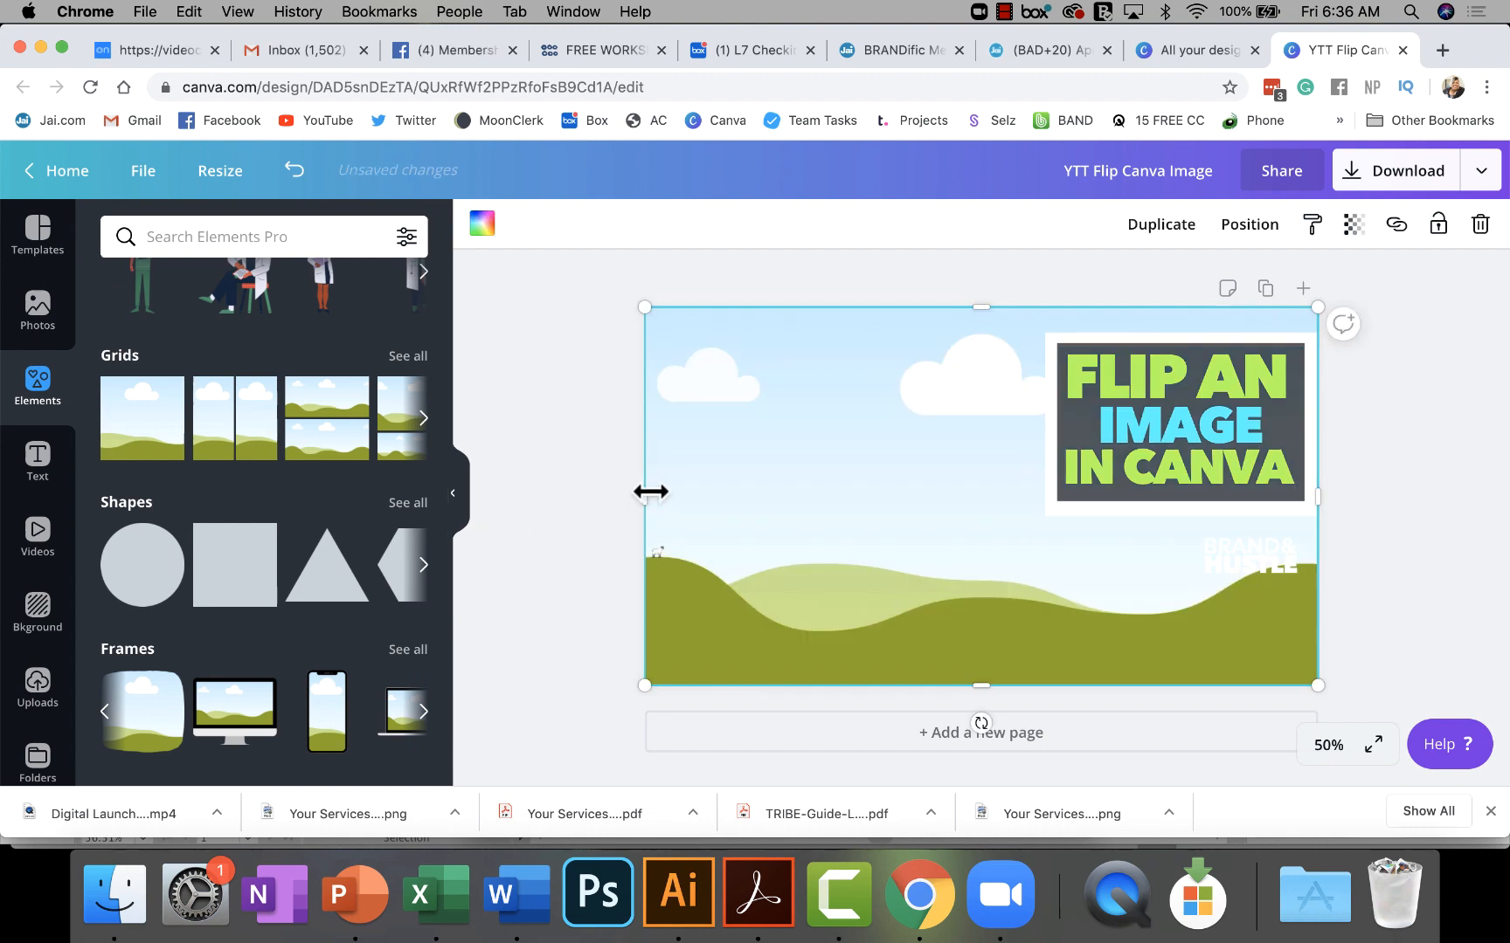
pyautogui.moveTo(644, 493); pyautogui.dragTo(644, 465)
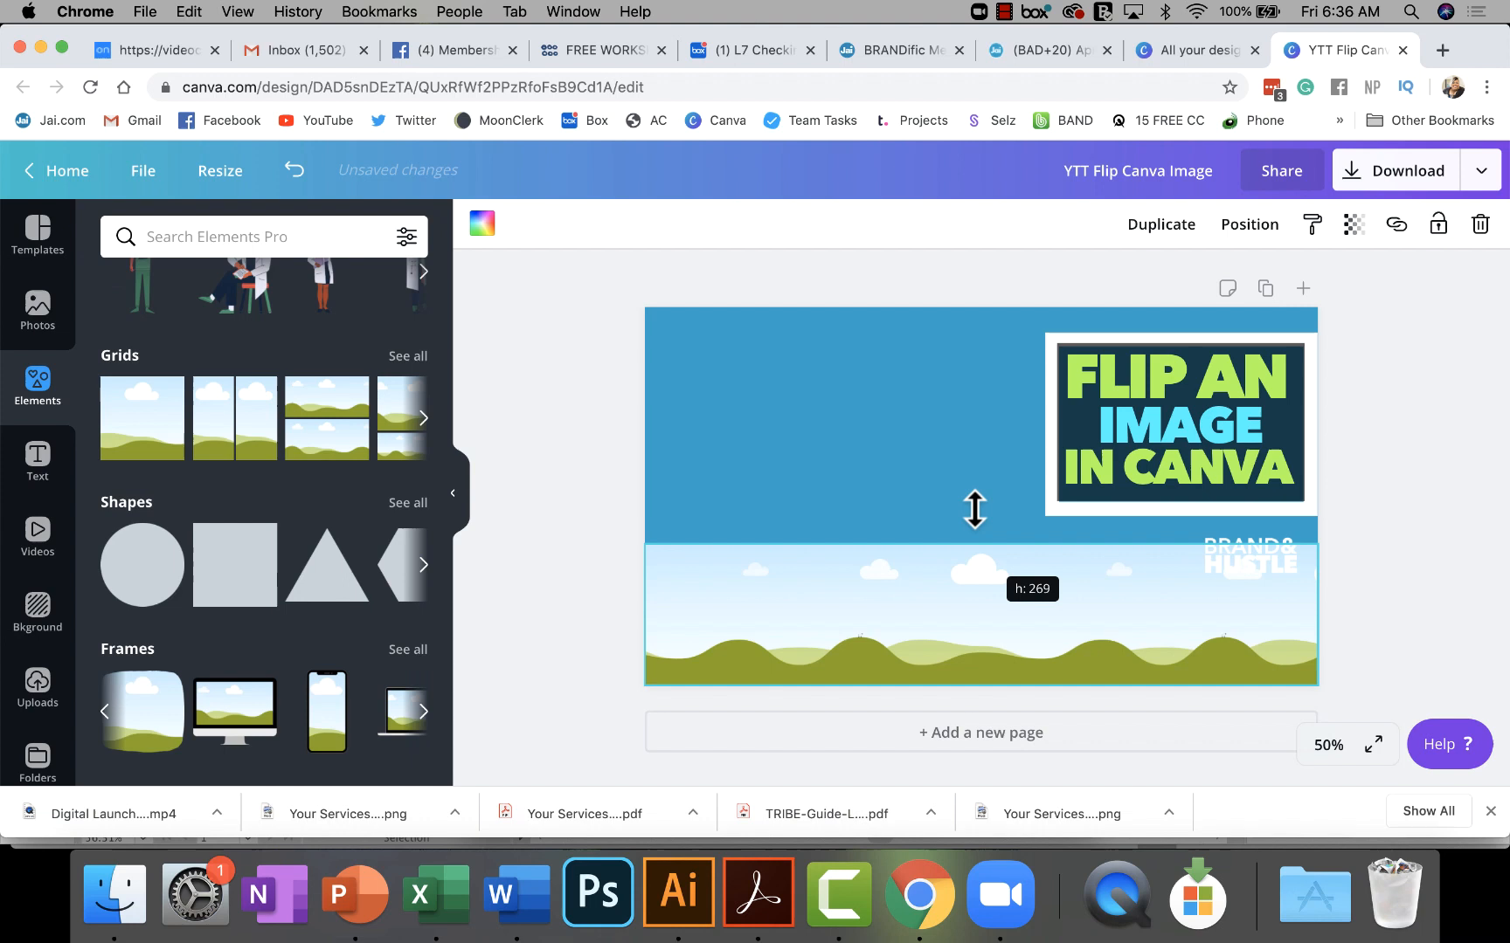
pyautogui.moveTo(974, 510); pyautogui.dragTo(973, 543)
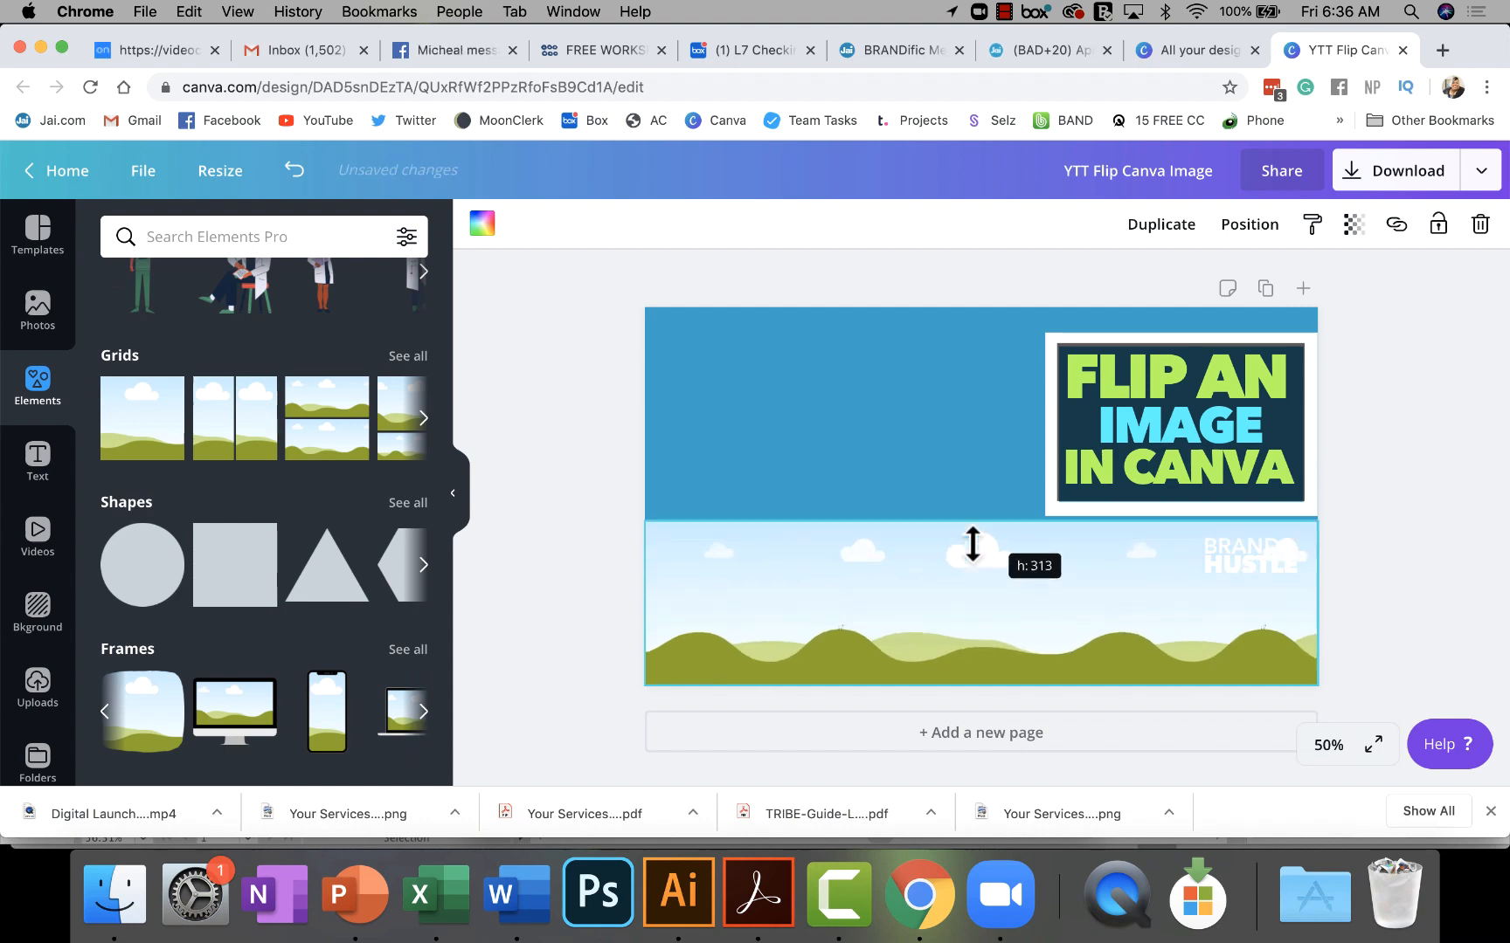
pyautogui.moveTo(971, 542); pyautogui.dragTo(1000, 306)
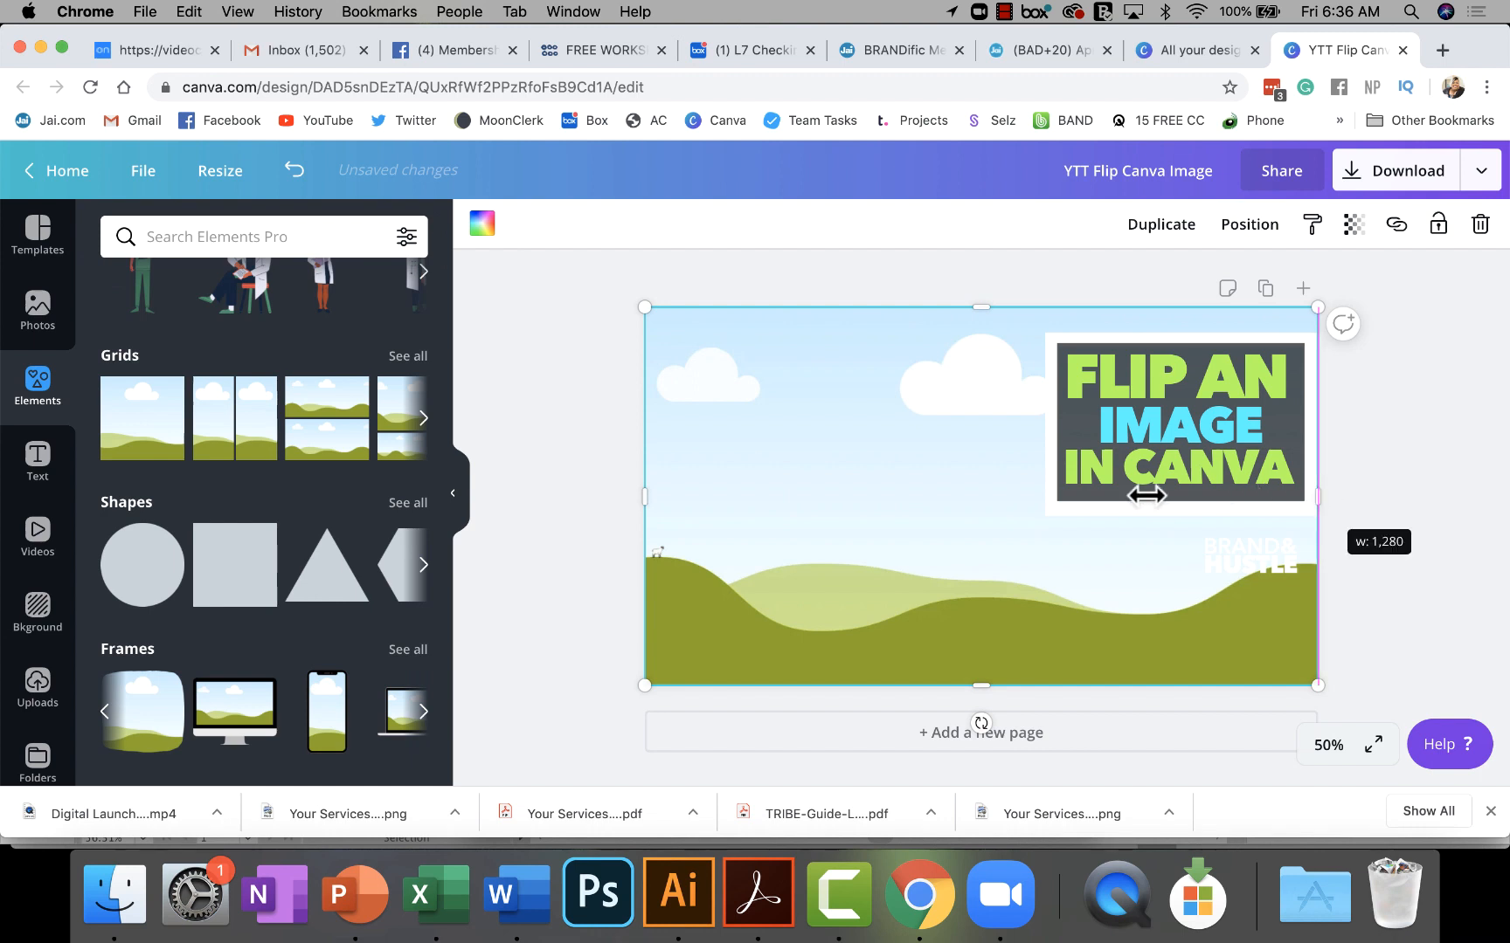
pyautogui.moveTo(643, 496); pyautogui.dragTo(923, 491)
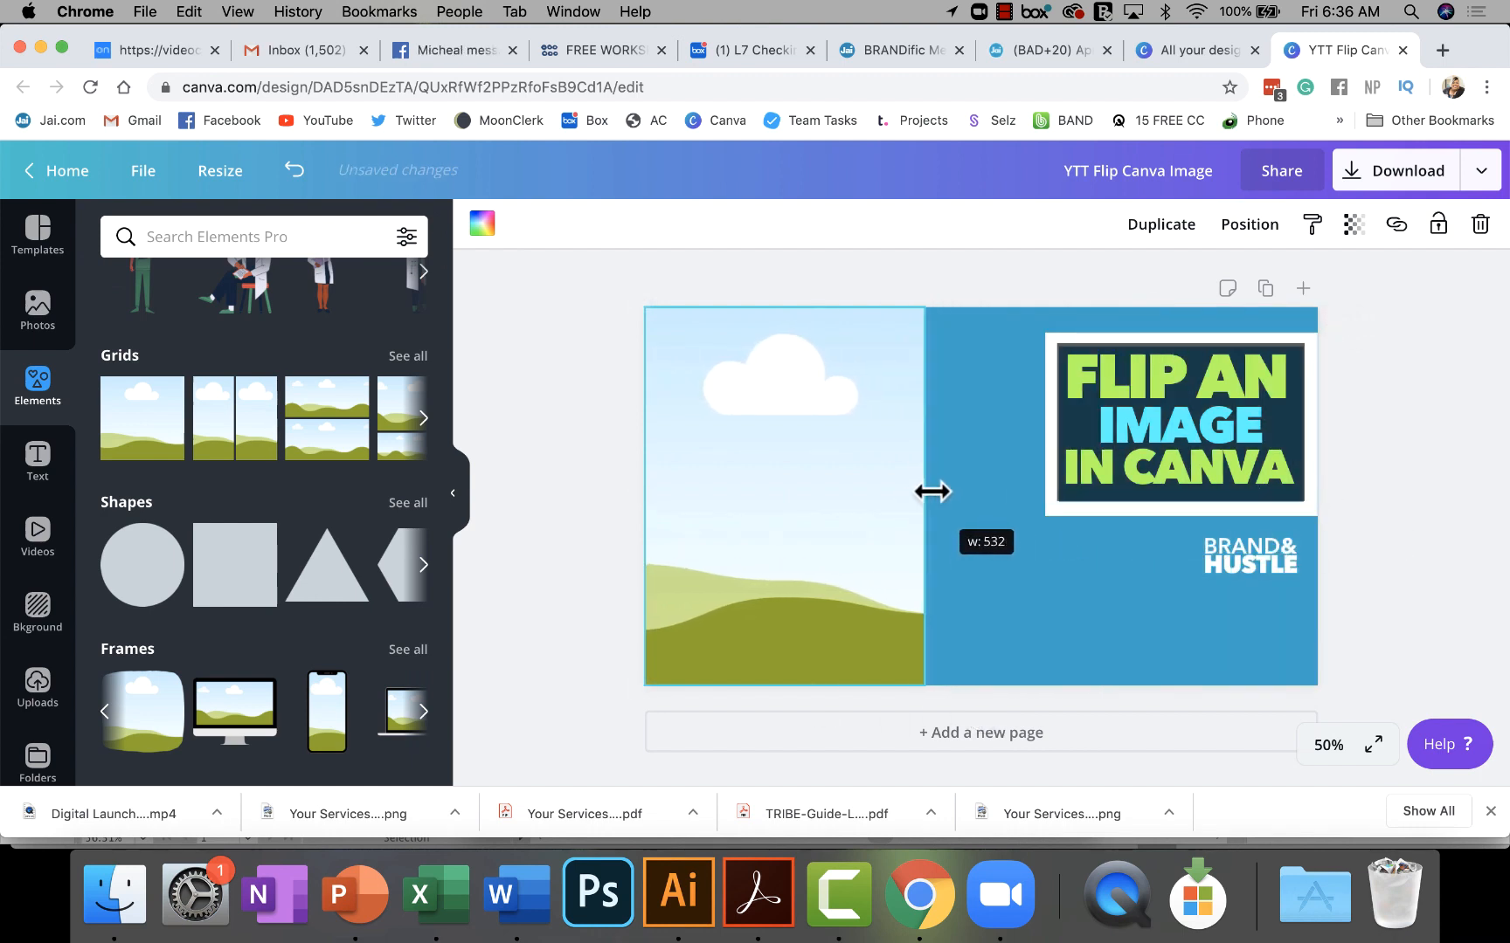
pyautogui.moveTo(928, 491); pyautogui.dragTo(1313, 501)
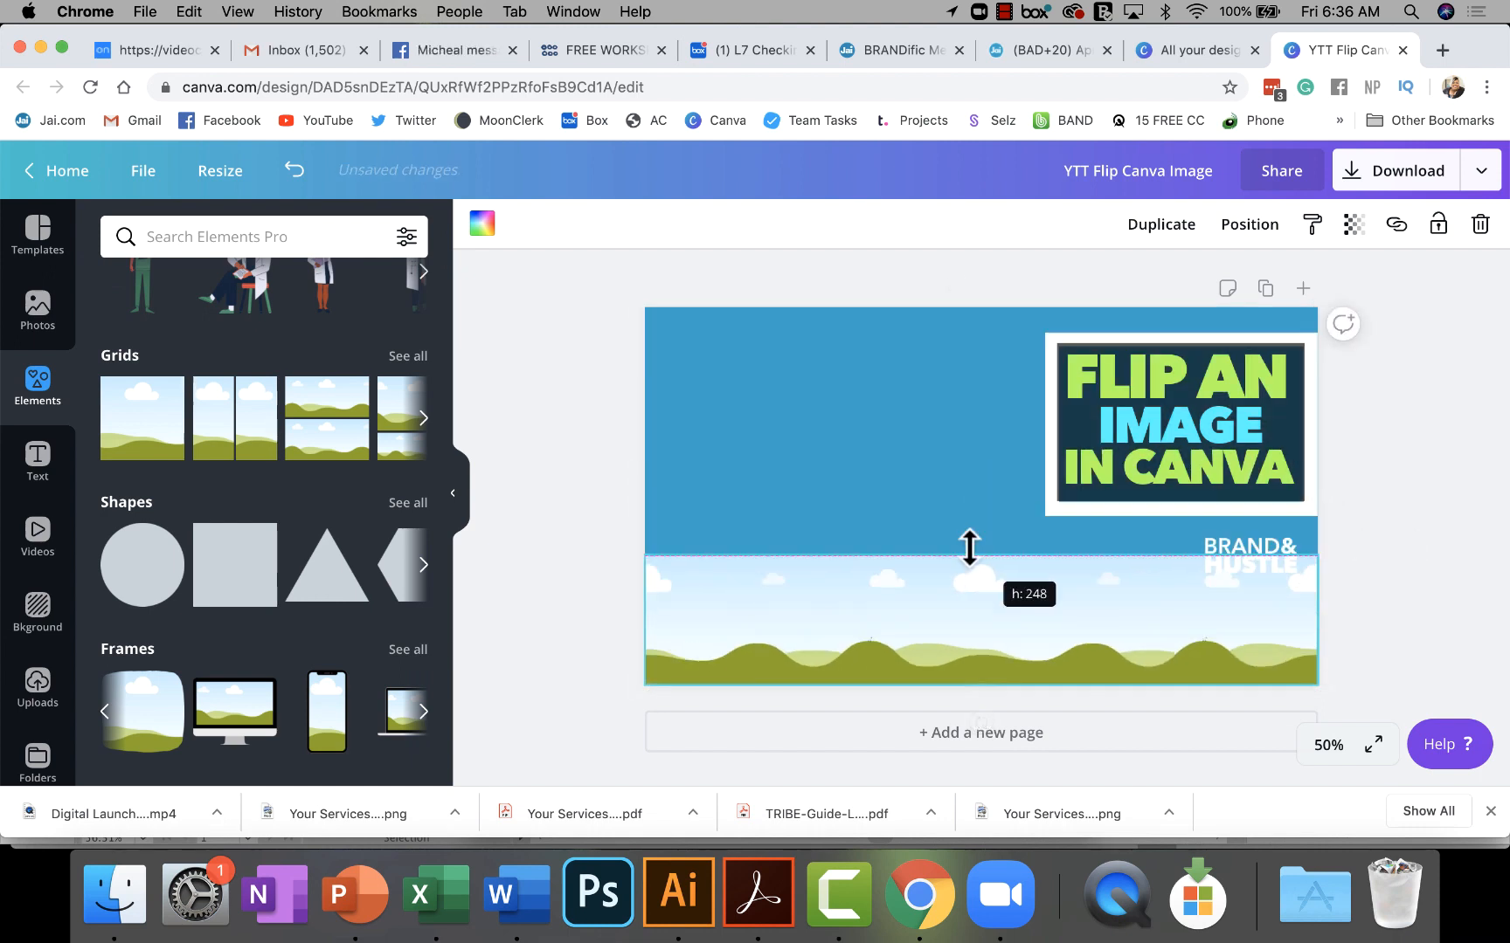
pyautogui.moveTo(970, 549); pyautogui.dragTo(983, 276)
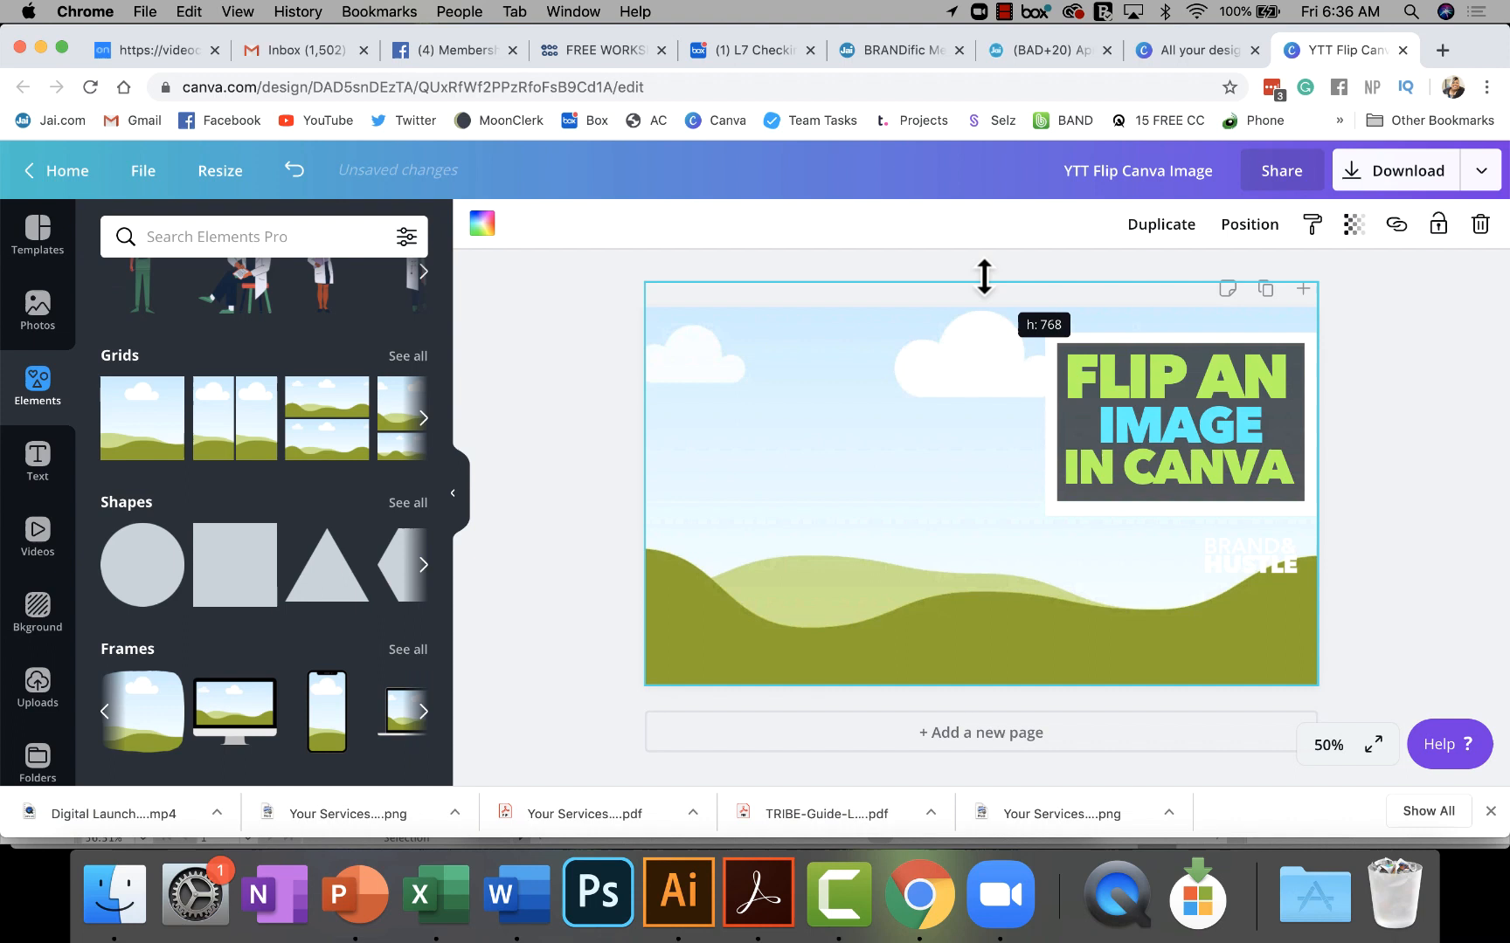
pyautogui.moveTo(984, 277); pyautogui.dragTo(984, 299)
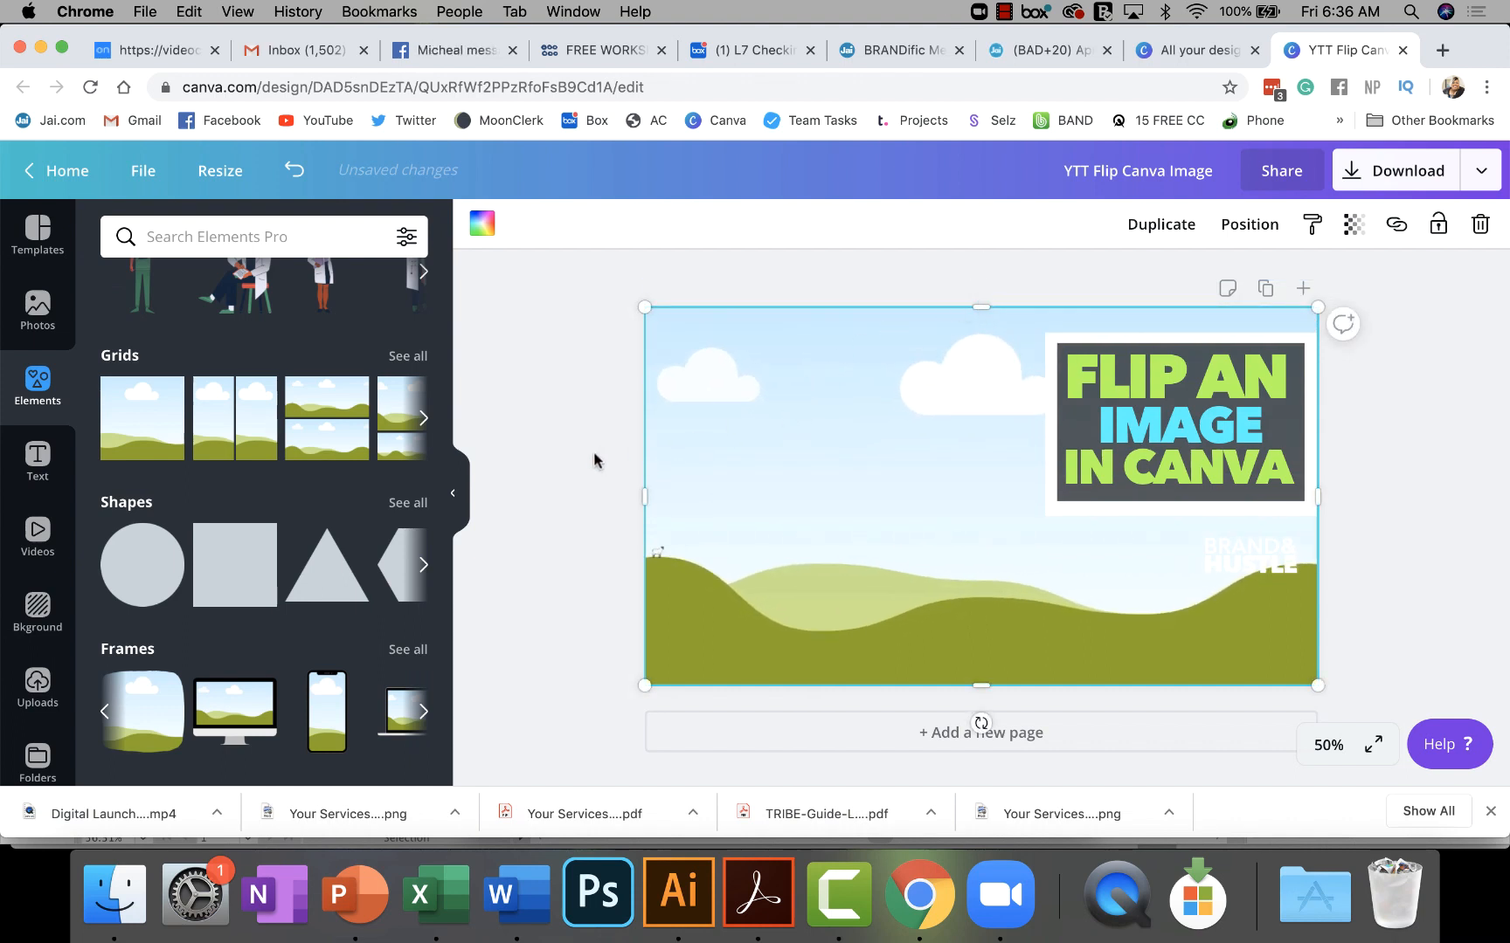
pyautogui.click(594, 460)
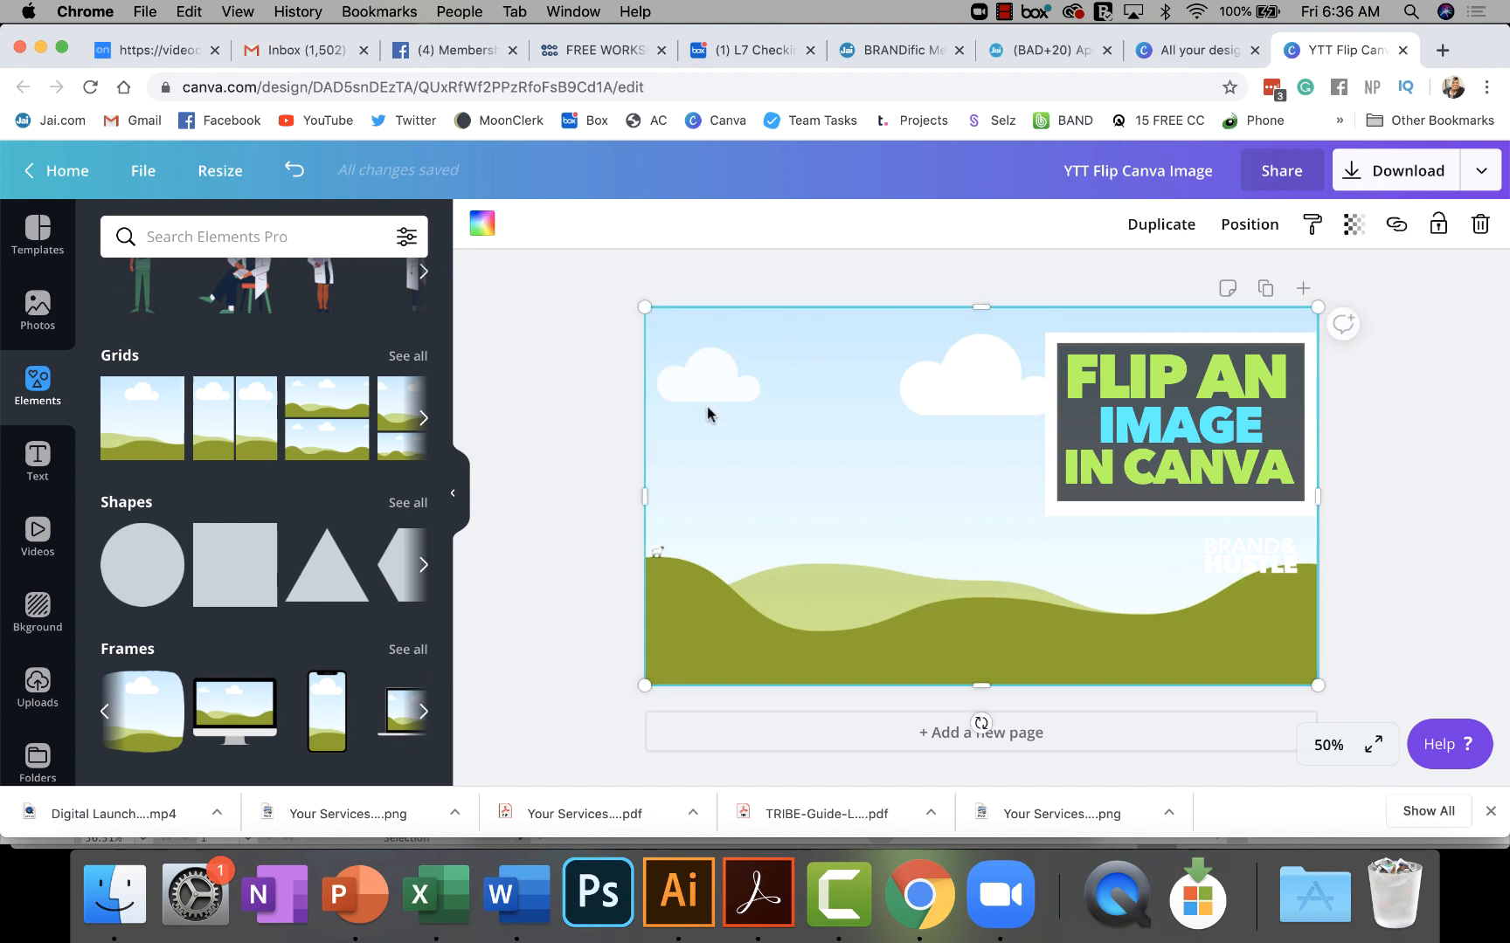
pyautogui.moveTo(578, 412)
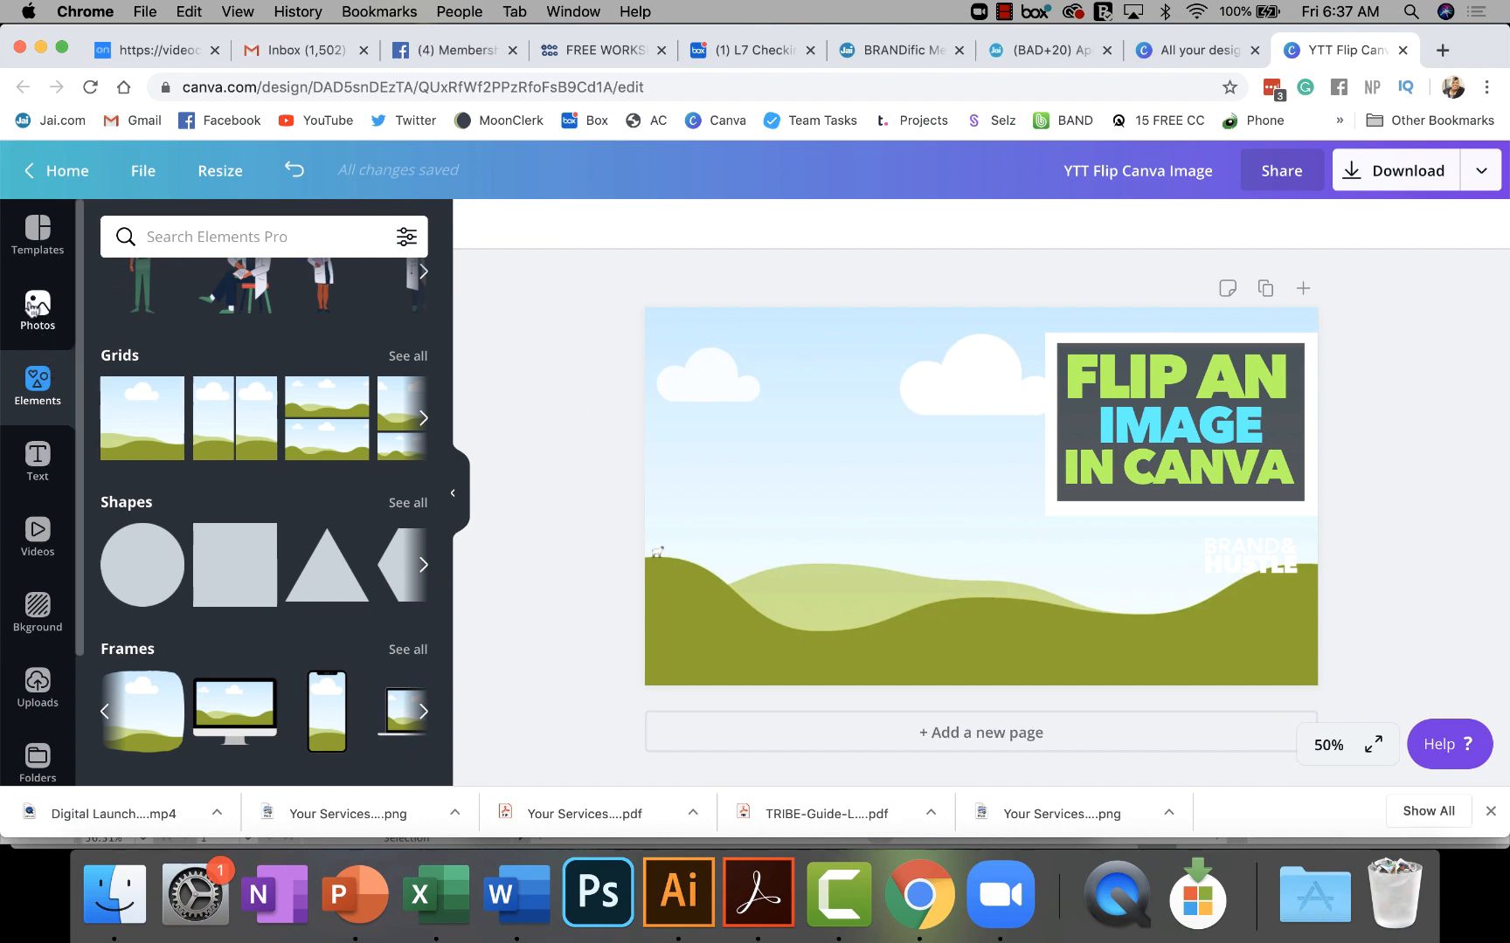
# - Place the hat-and-glasses photo from Uploads into the full-size grid
pyautogui.click(37, 687)
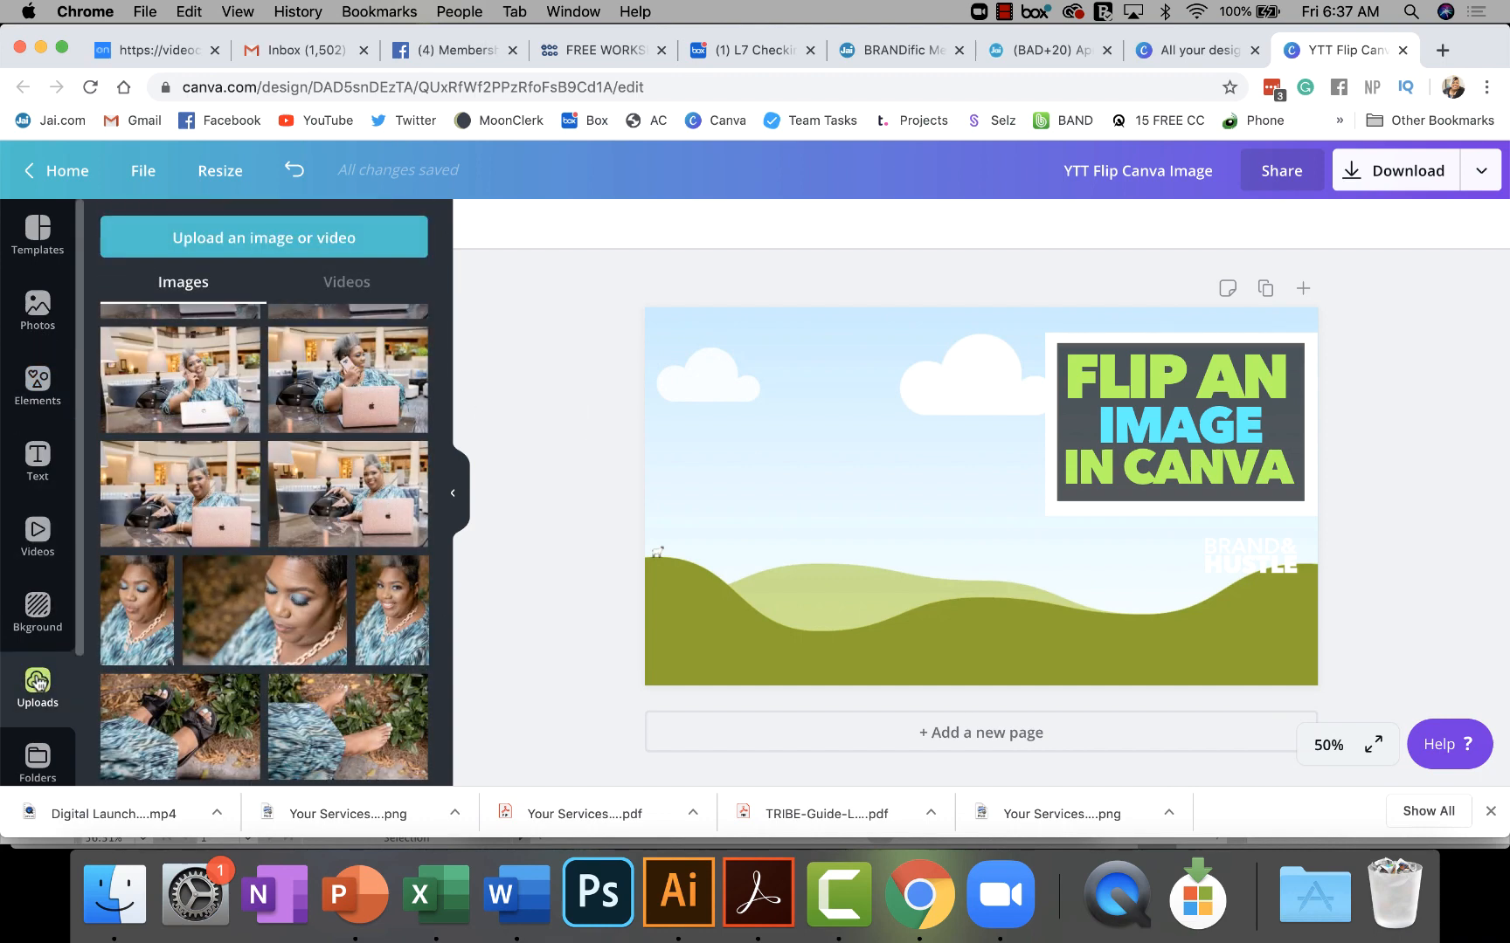
pyautogui.scroll(-3)
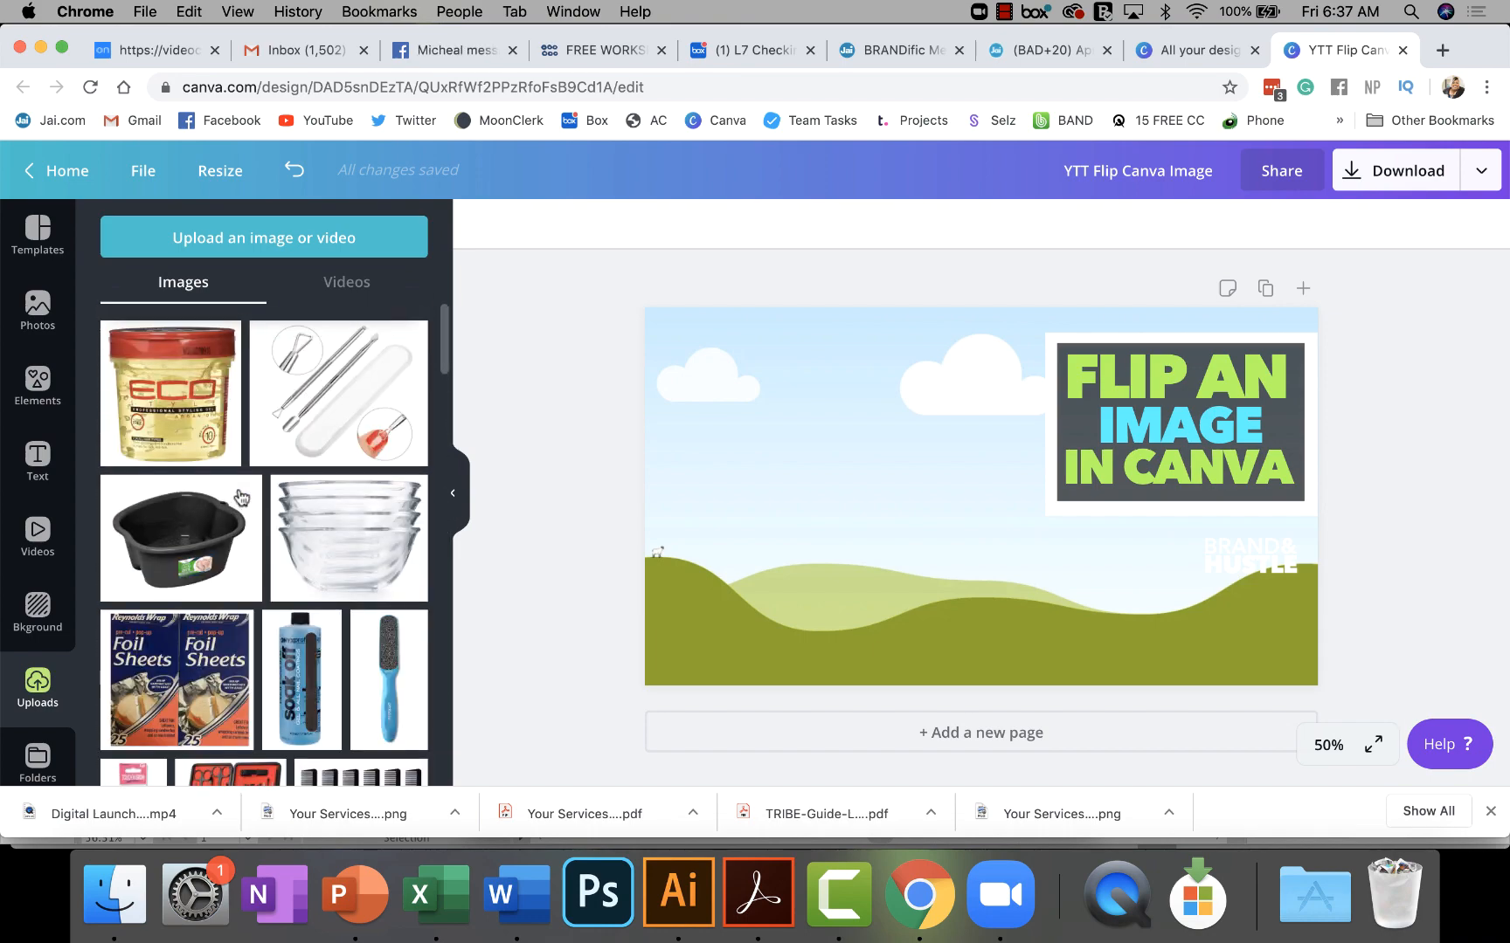
pyautogui.scroll(-3)
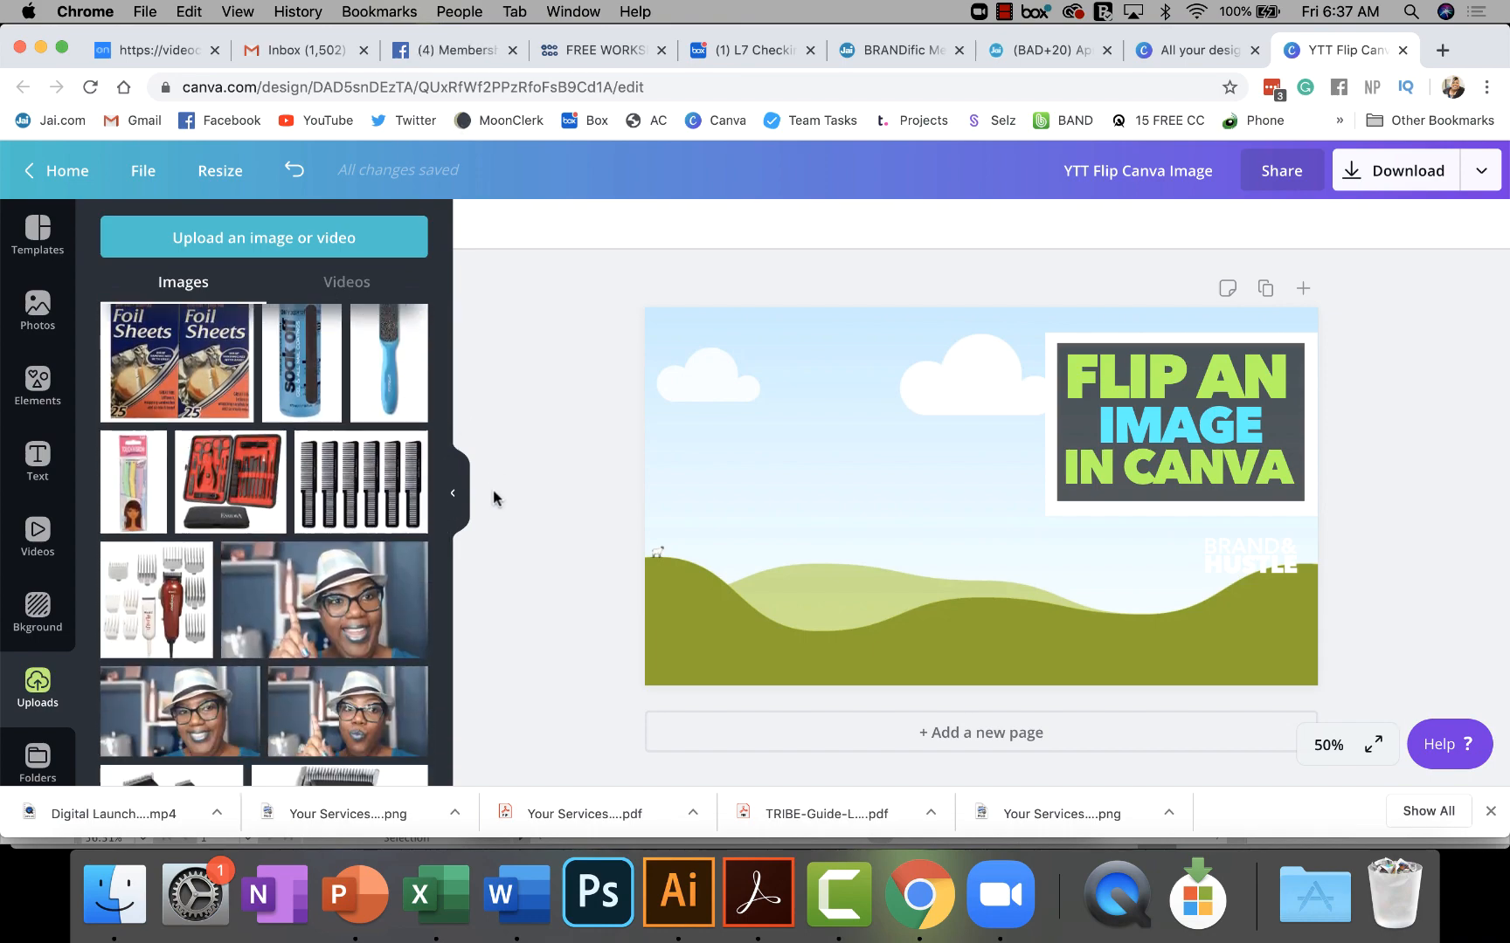
pyautogui.scroll(-3)
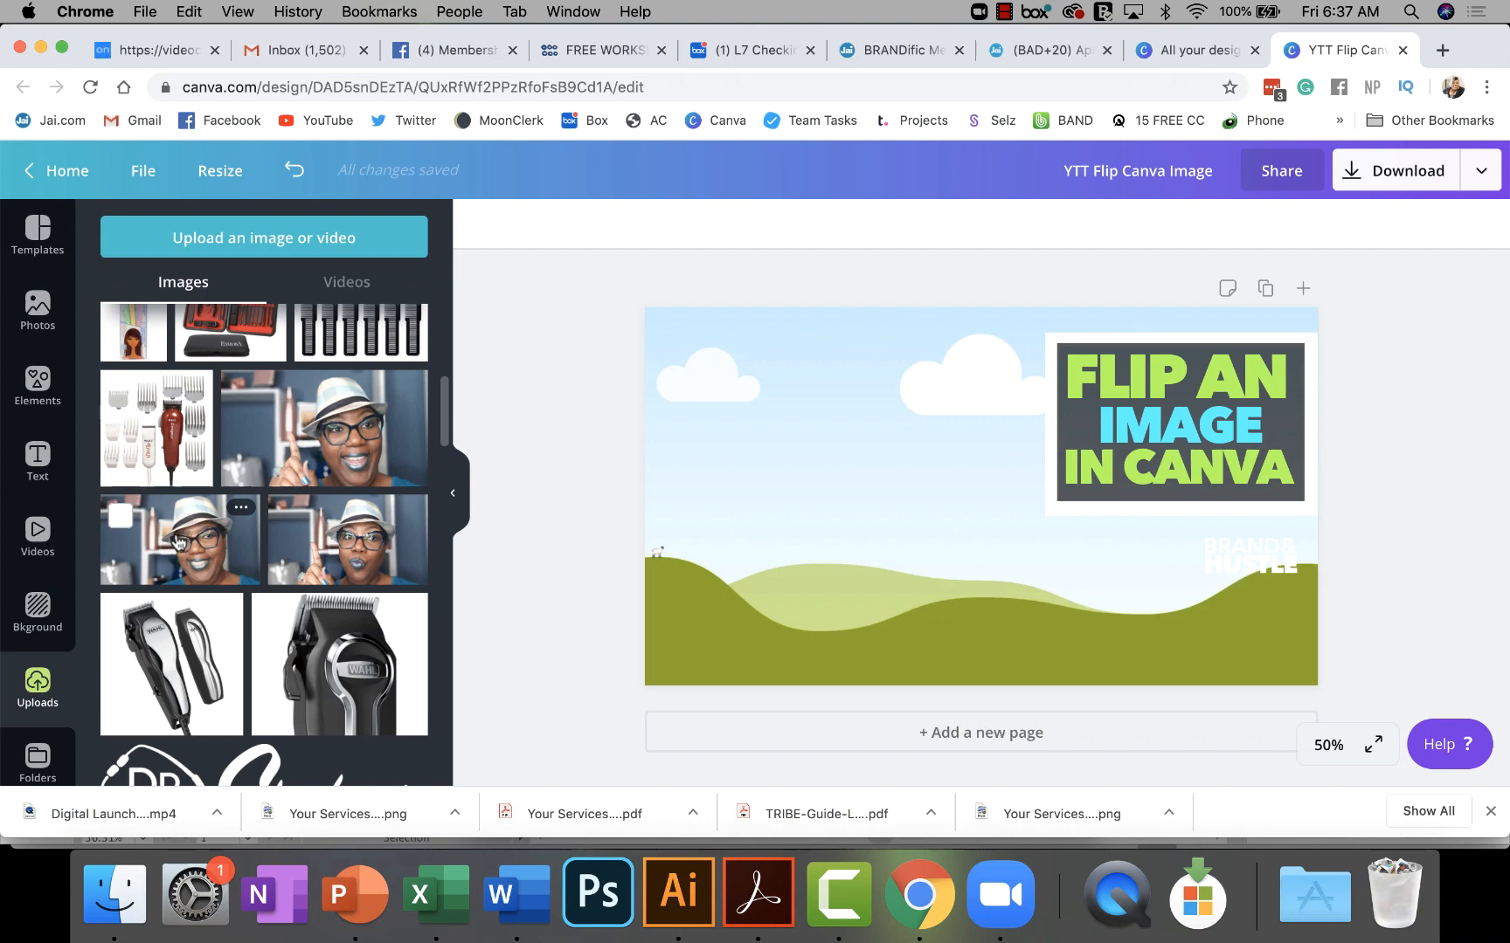
pyautogui.click(698, 566)
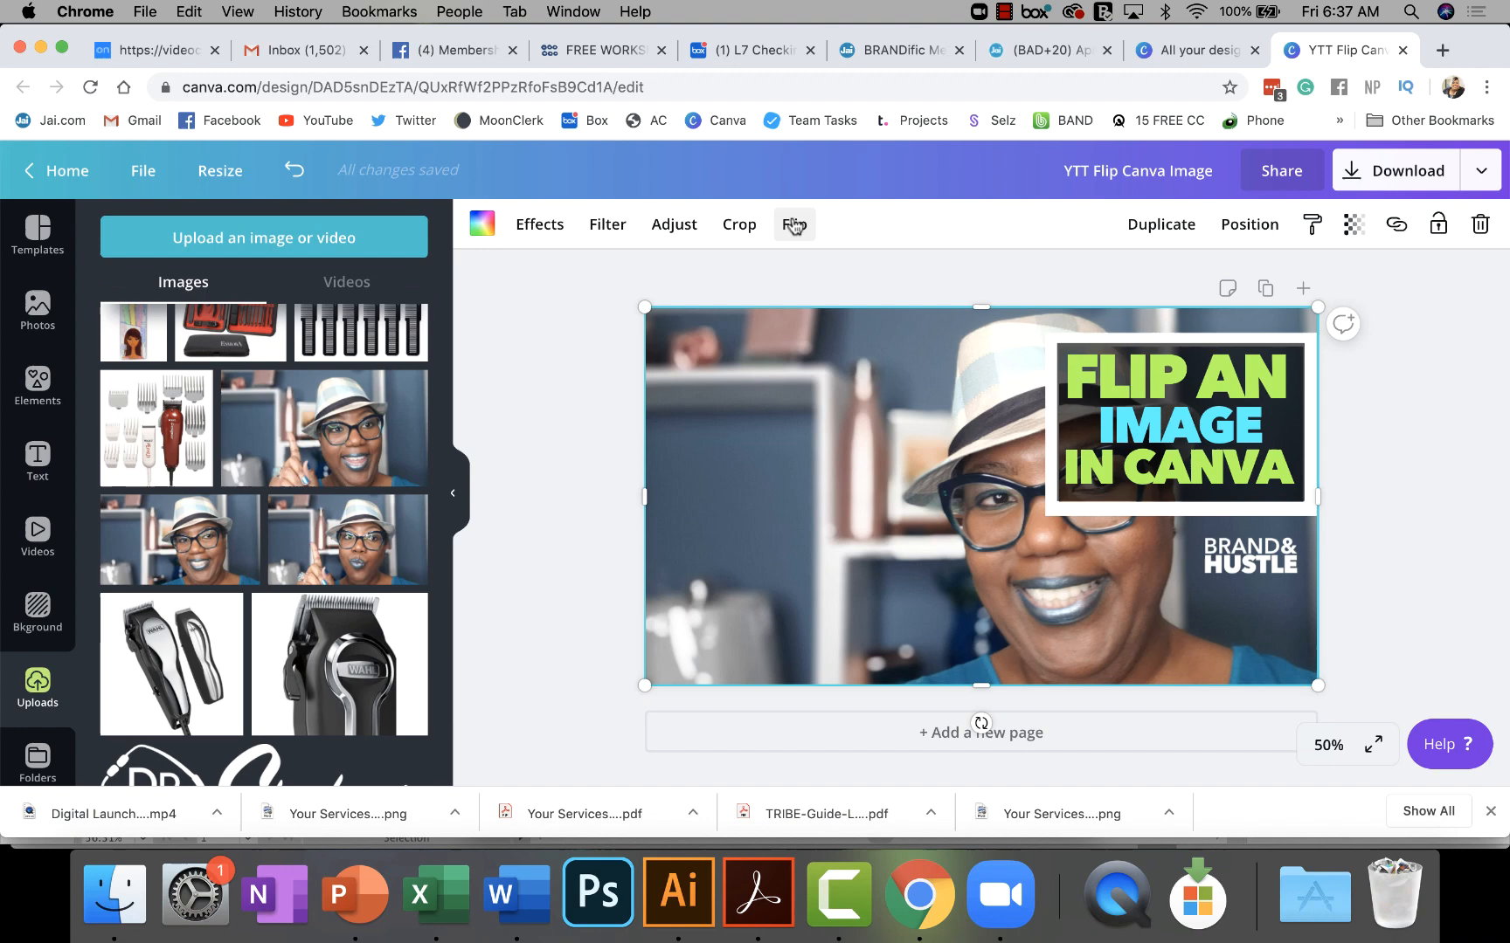
# - Flip the hat-and-glasses photo horizontally so the face sits left
pyautogui.click(794, 225)
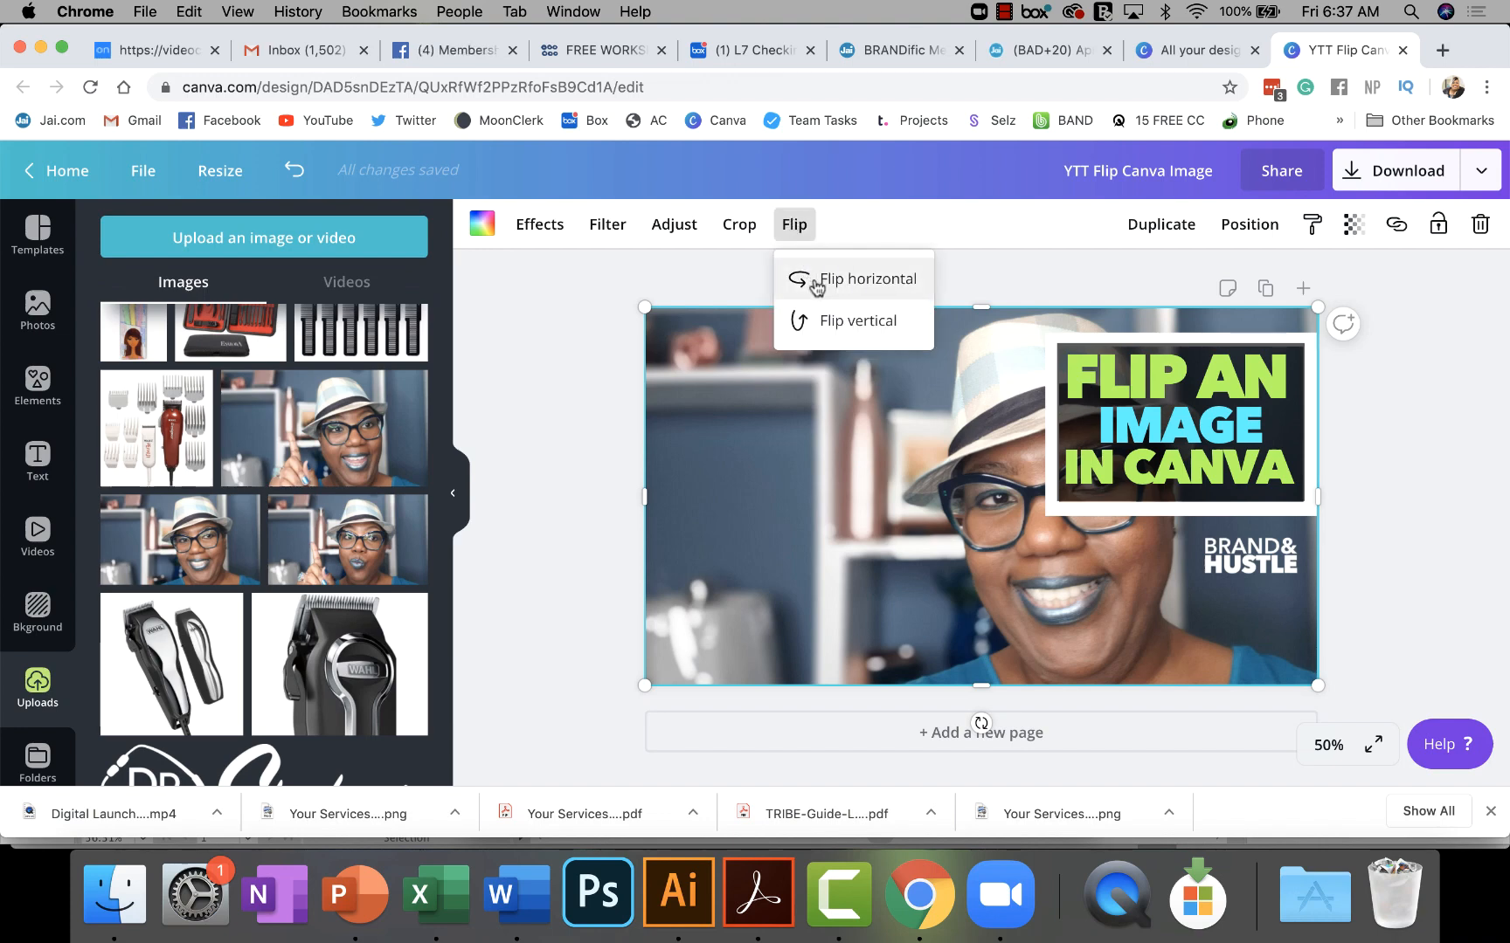
pyautogui.click(865, 278)
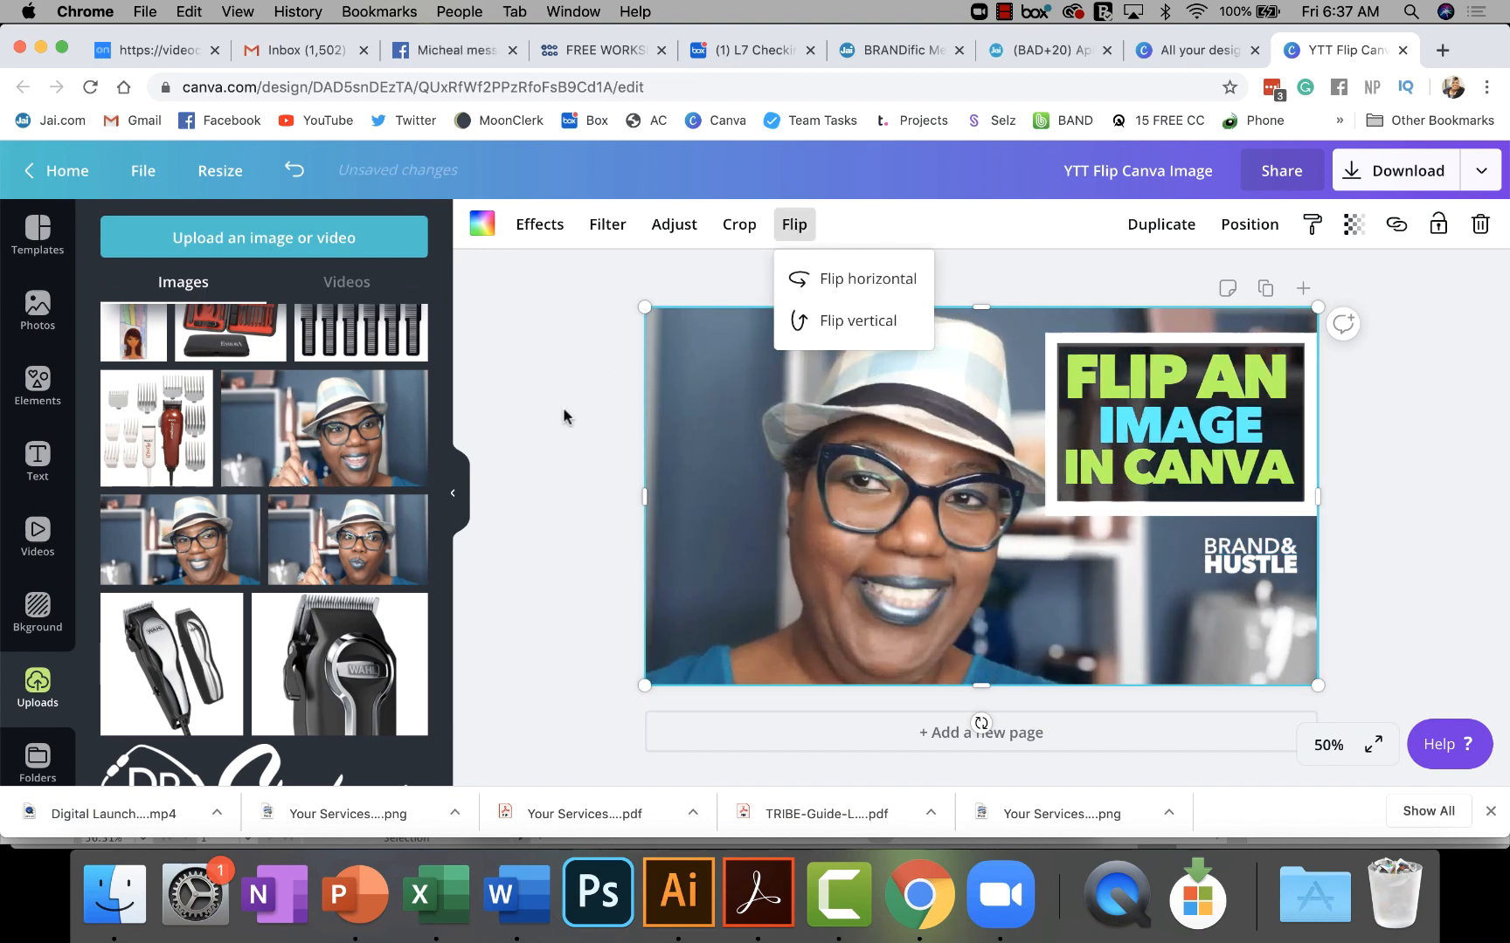